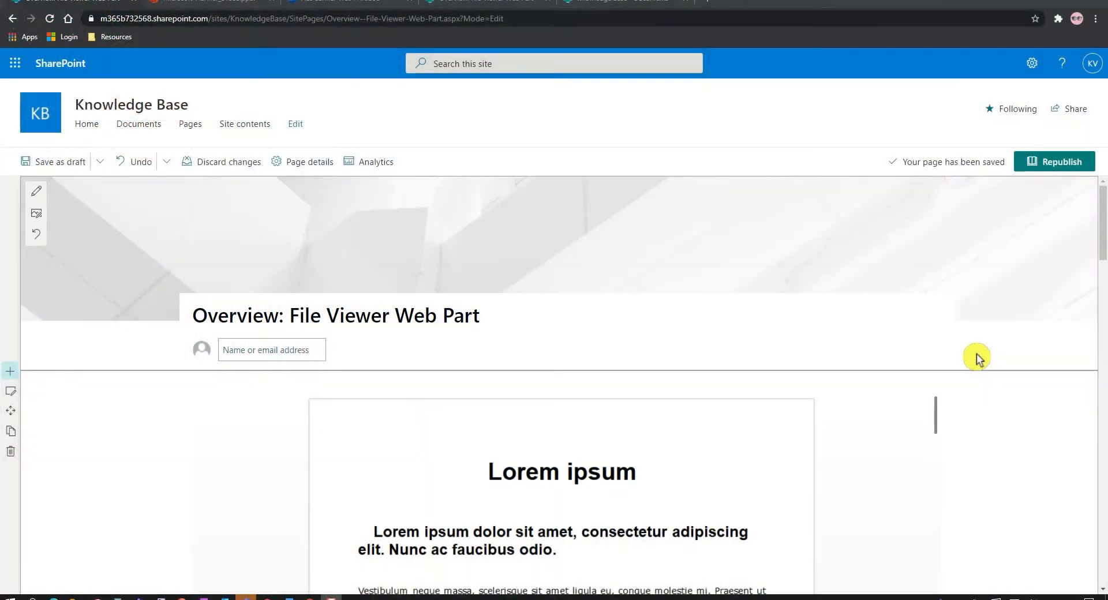
mouse_move(996, 355)
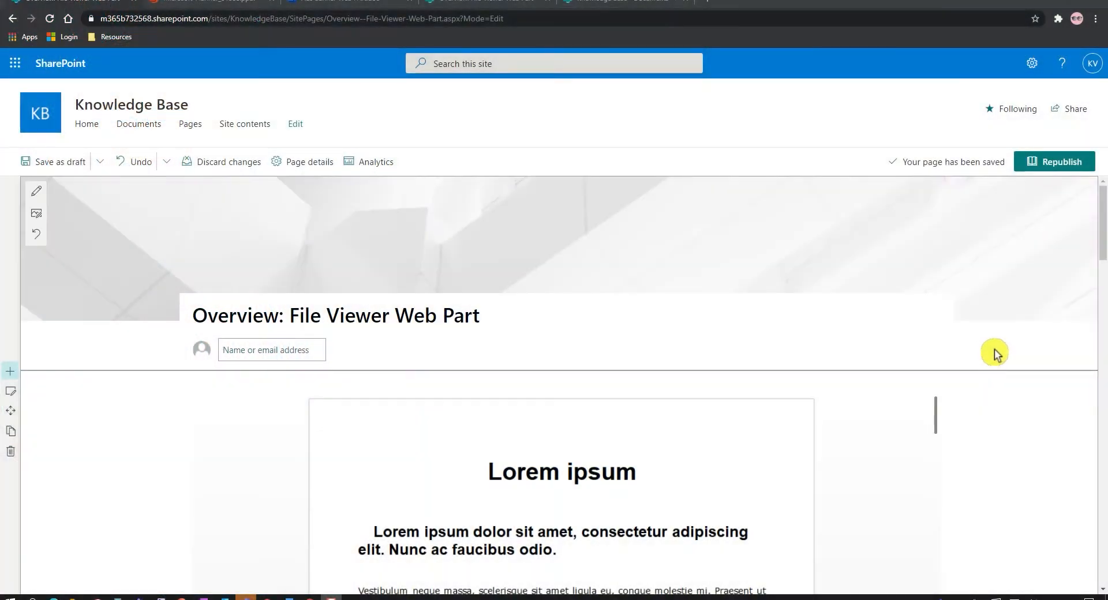
mouse_move(1006, 275)
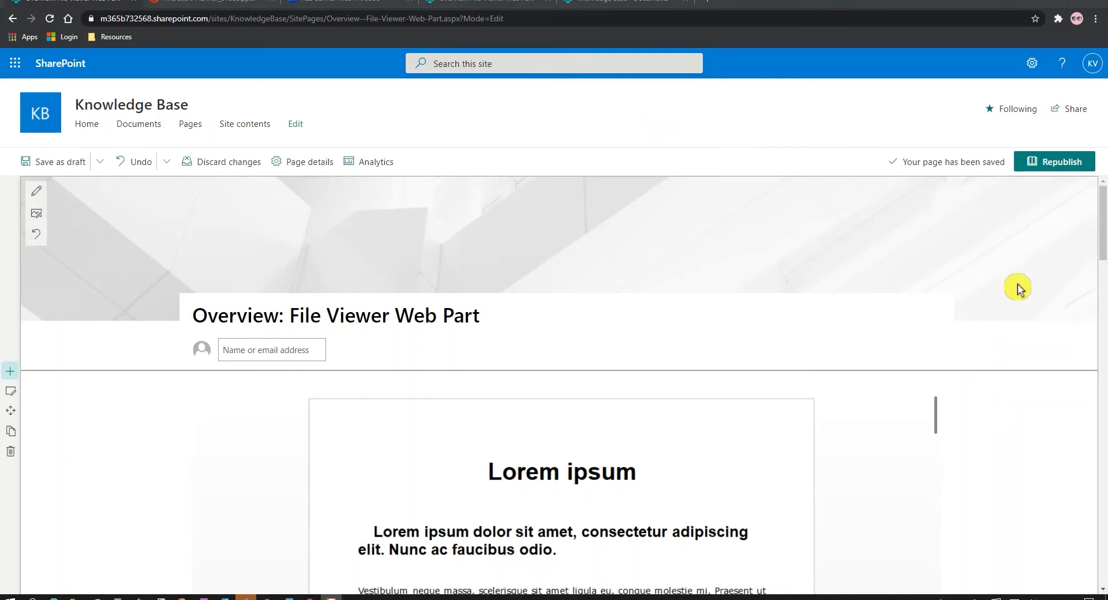
- Insert a File viewer web part in the empty column beside the Documents list
scroll(down, 3)
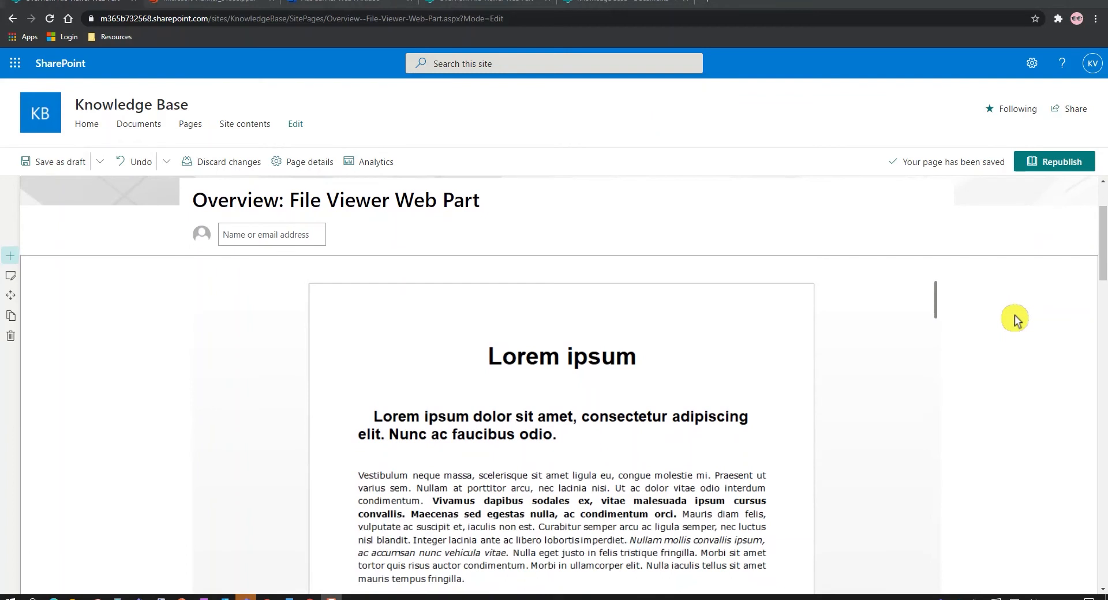
mouse_move(1015, 326)
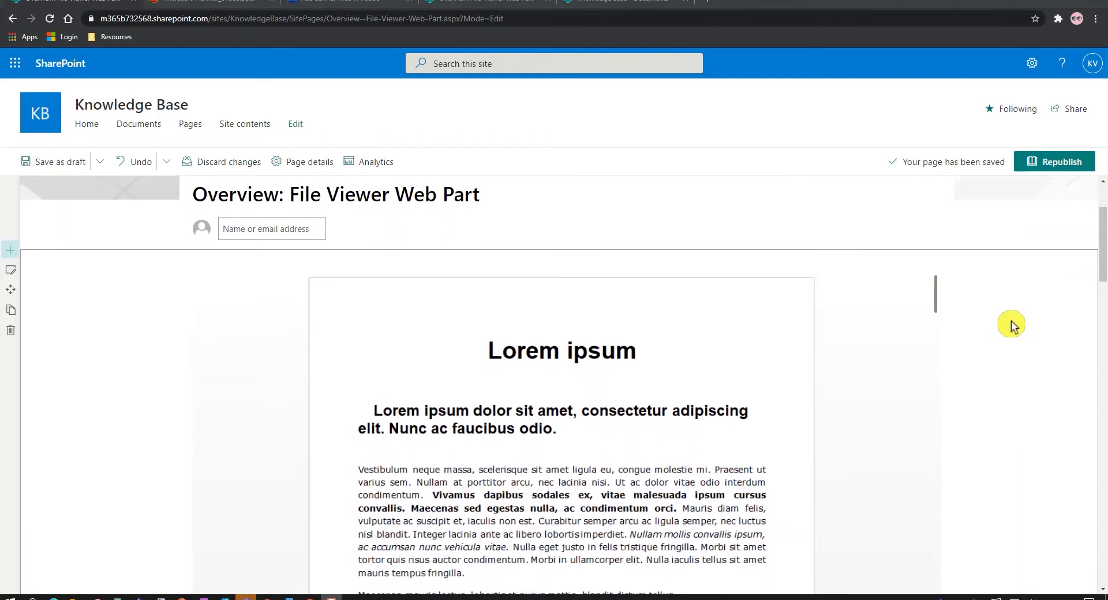
scroll(down, 3)
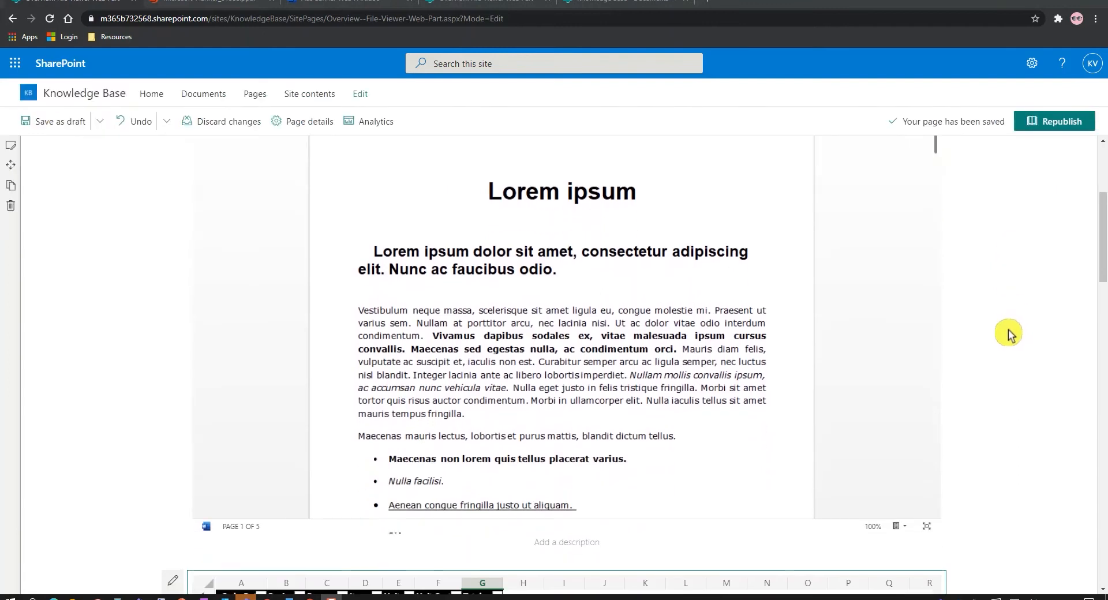
scroll(down, 3)
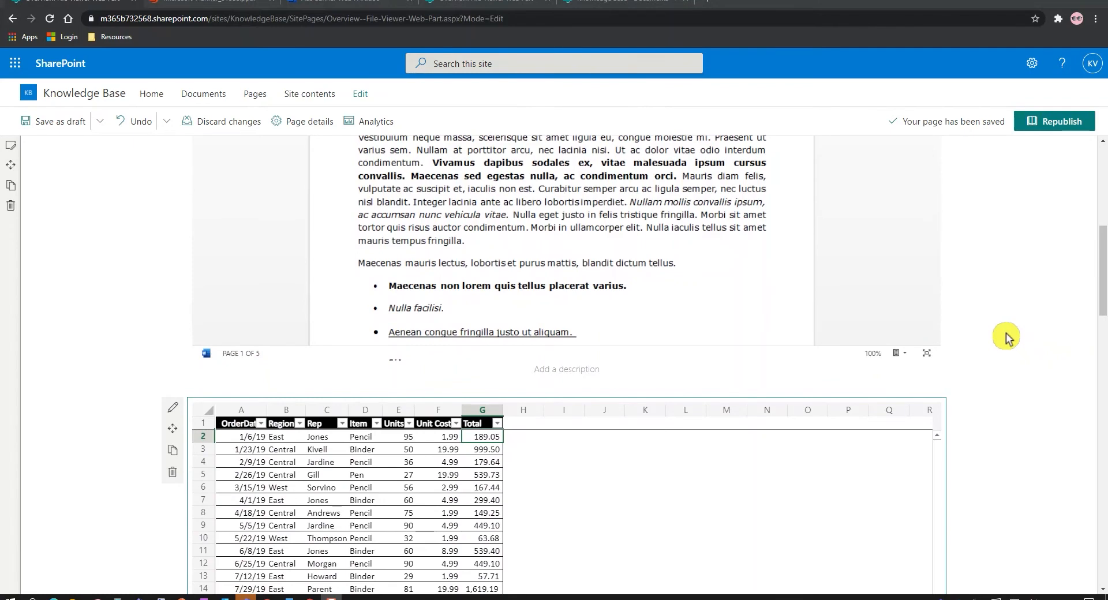
scroll(down, 3)
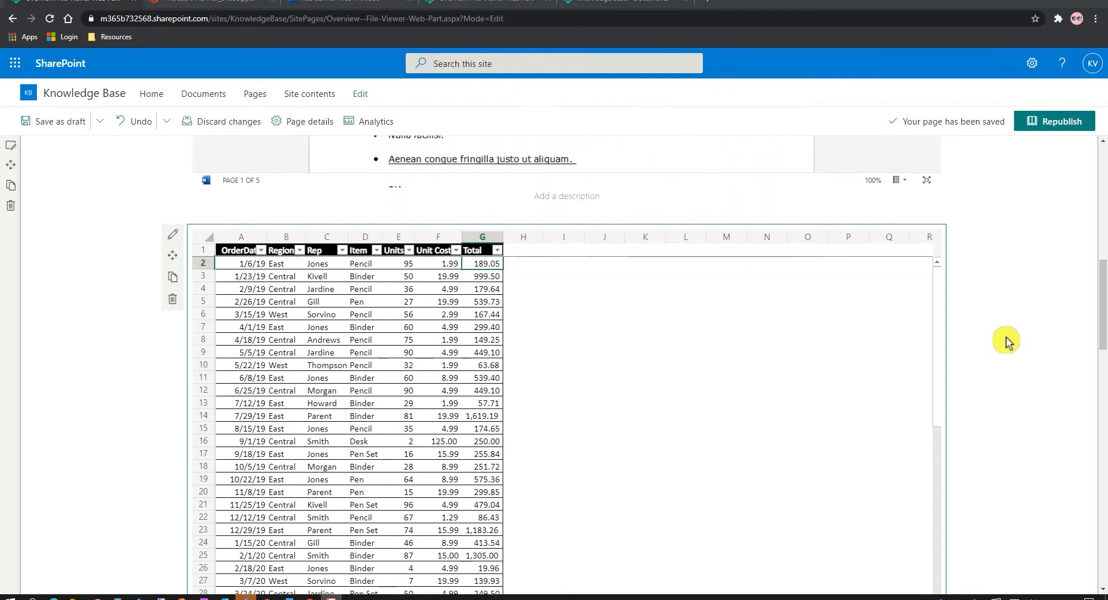
scroll(down, 3)
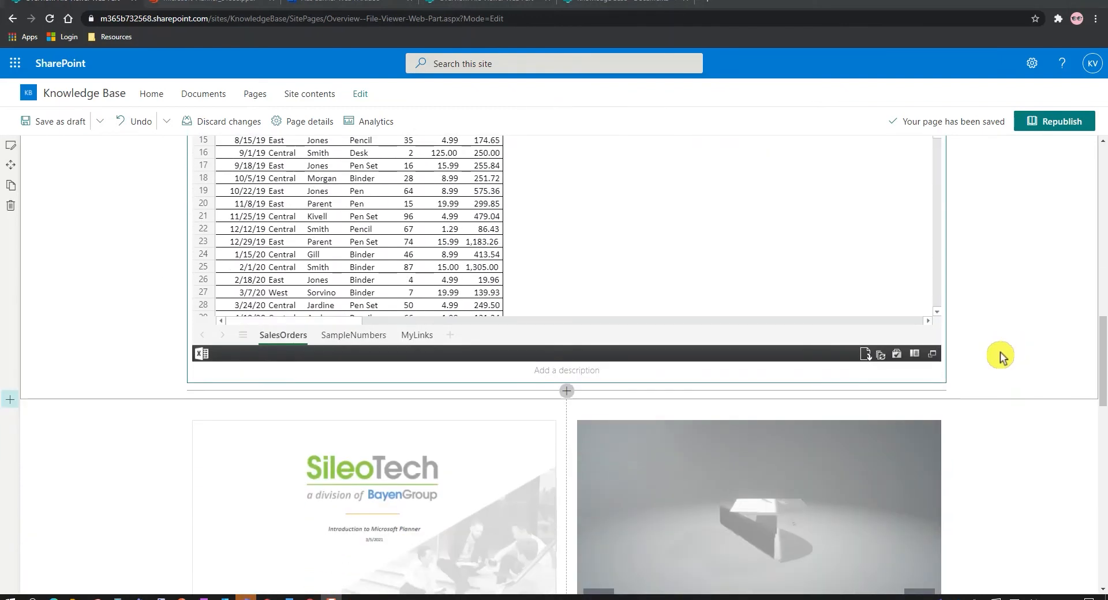
scroll(down, 3)
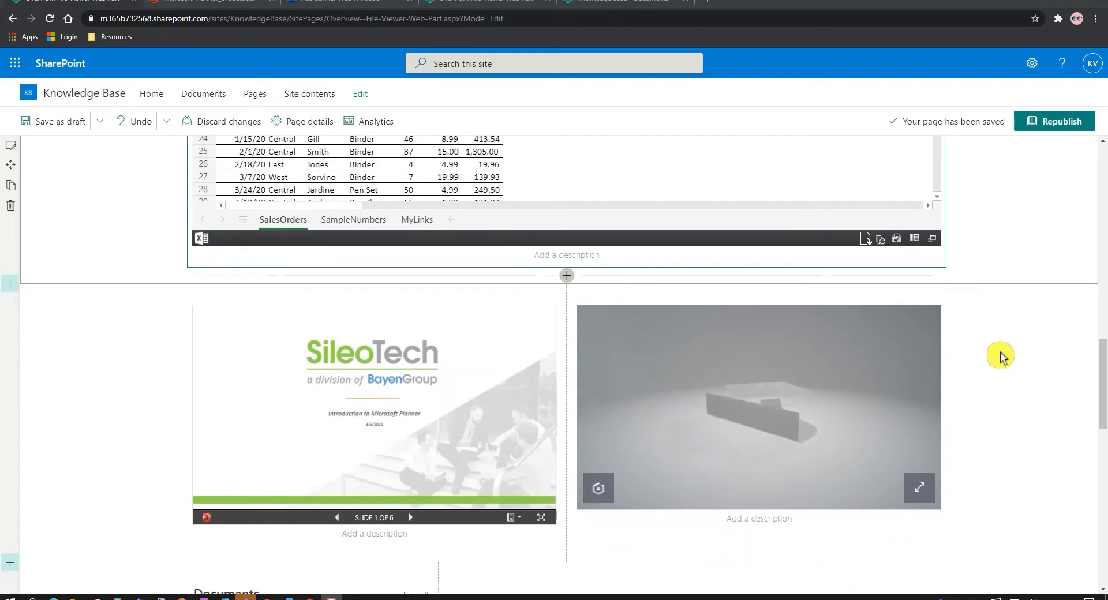
scroll(down, 3)
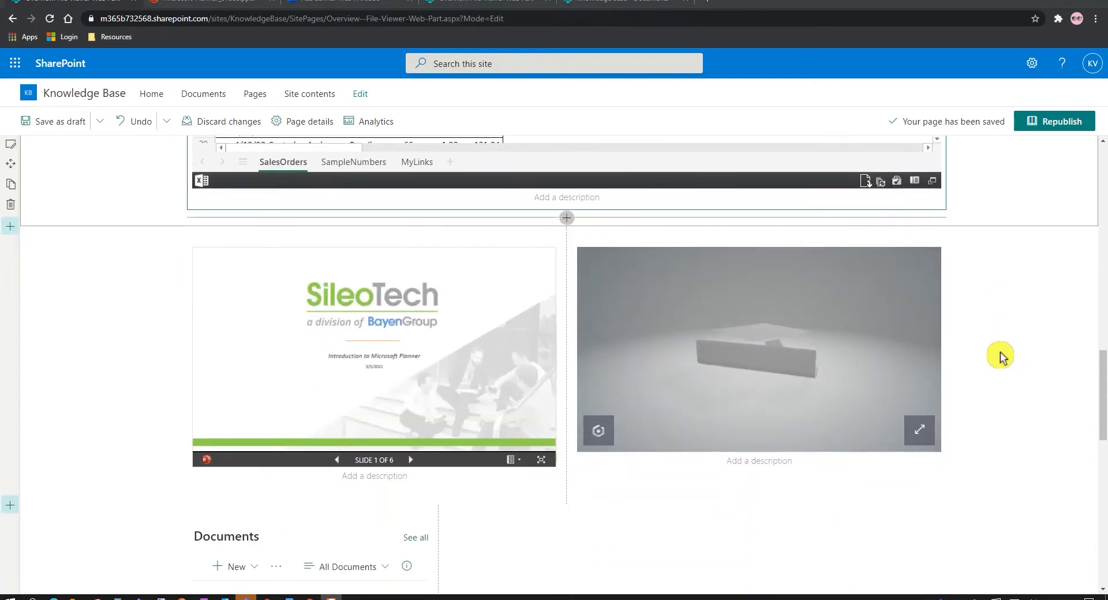
scroll(down, 3)
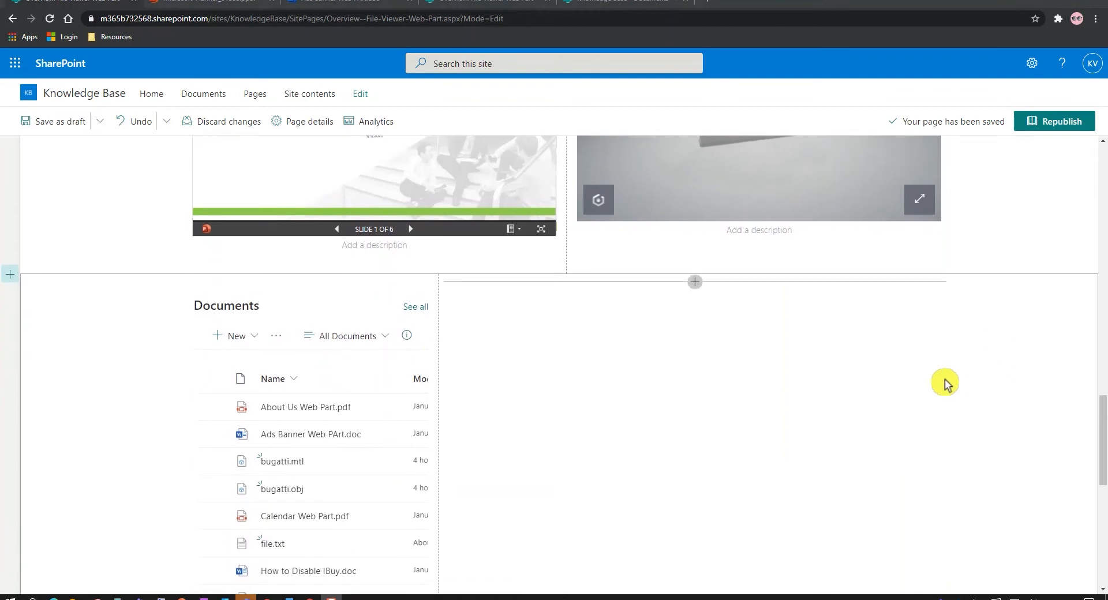
mouse_move(933, 376)
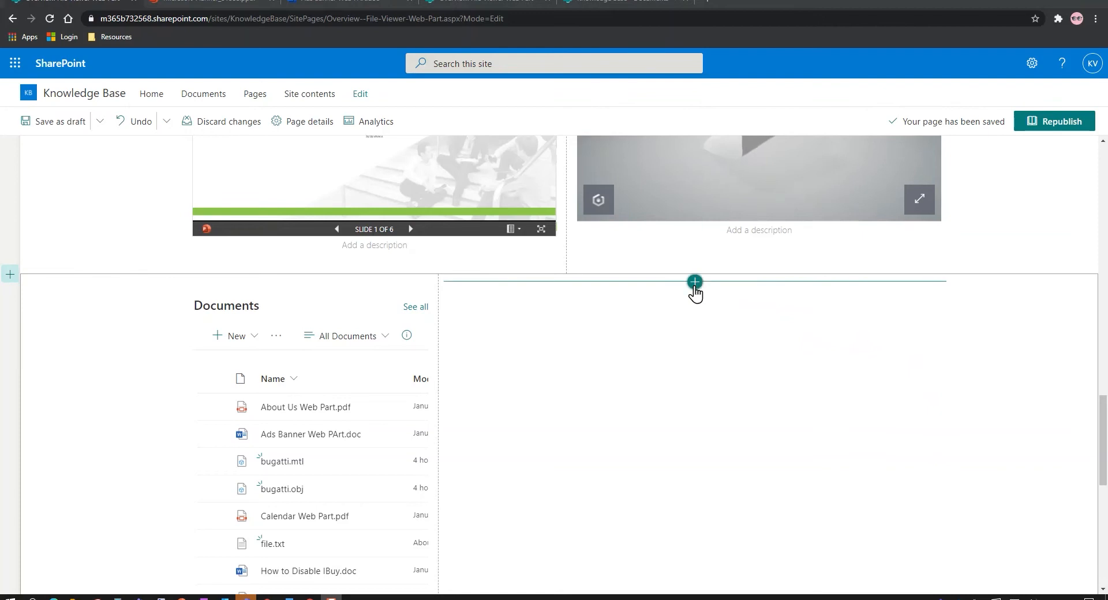
click(694, 282)
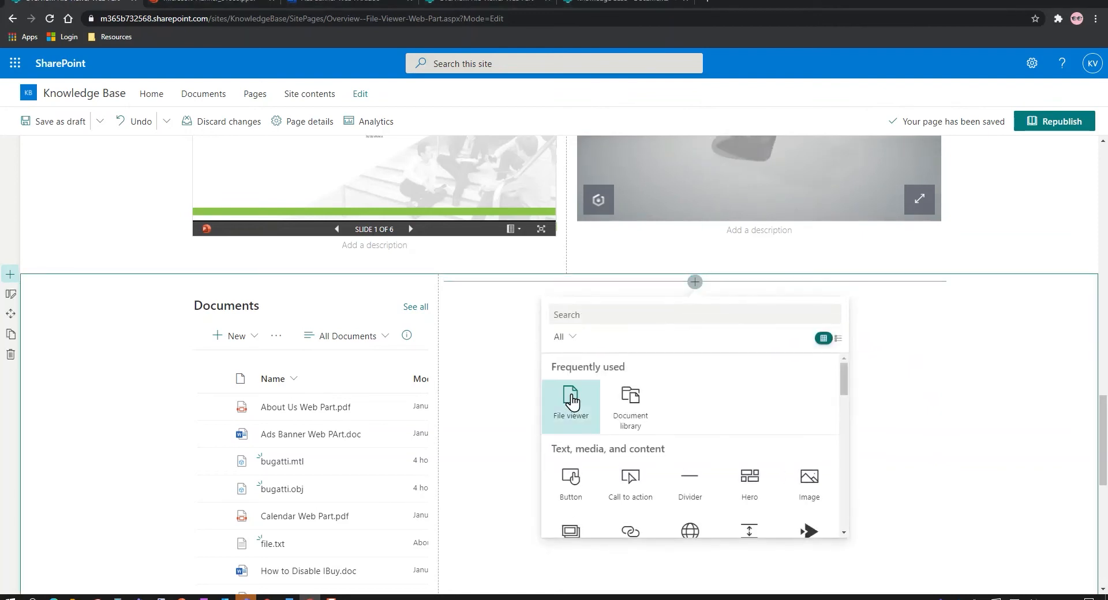
click(570, 406)
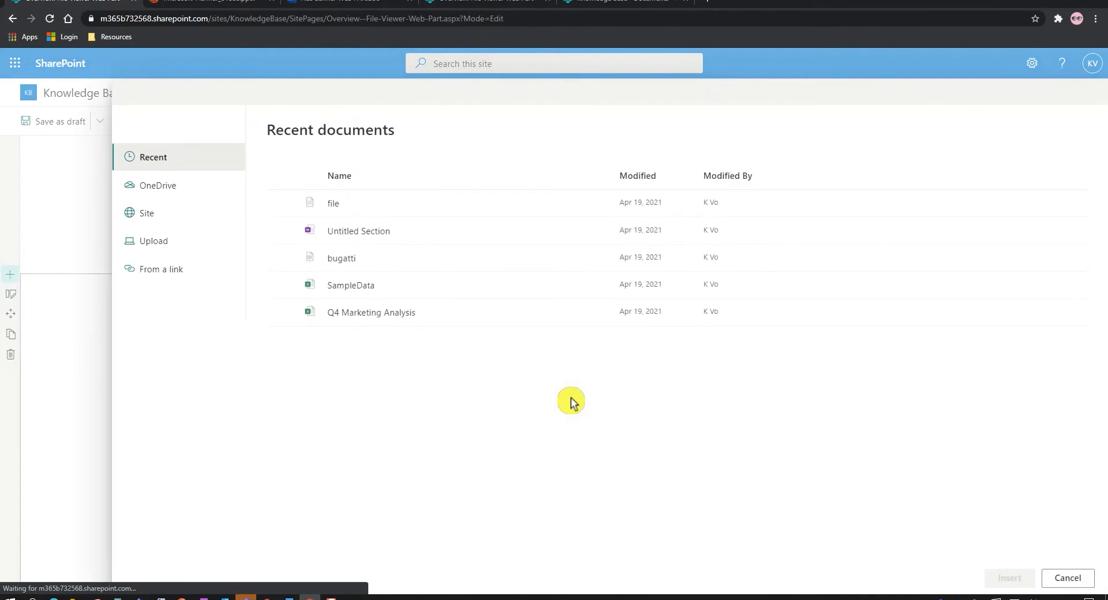
mouse_move(568, 402)
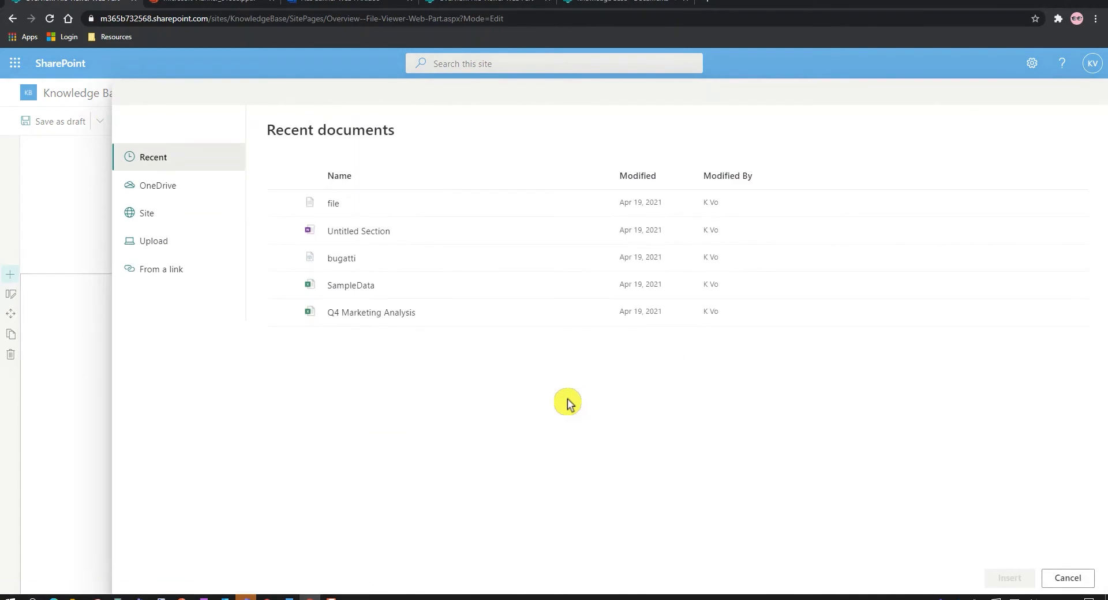
mouse_move(402, 402)
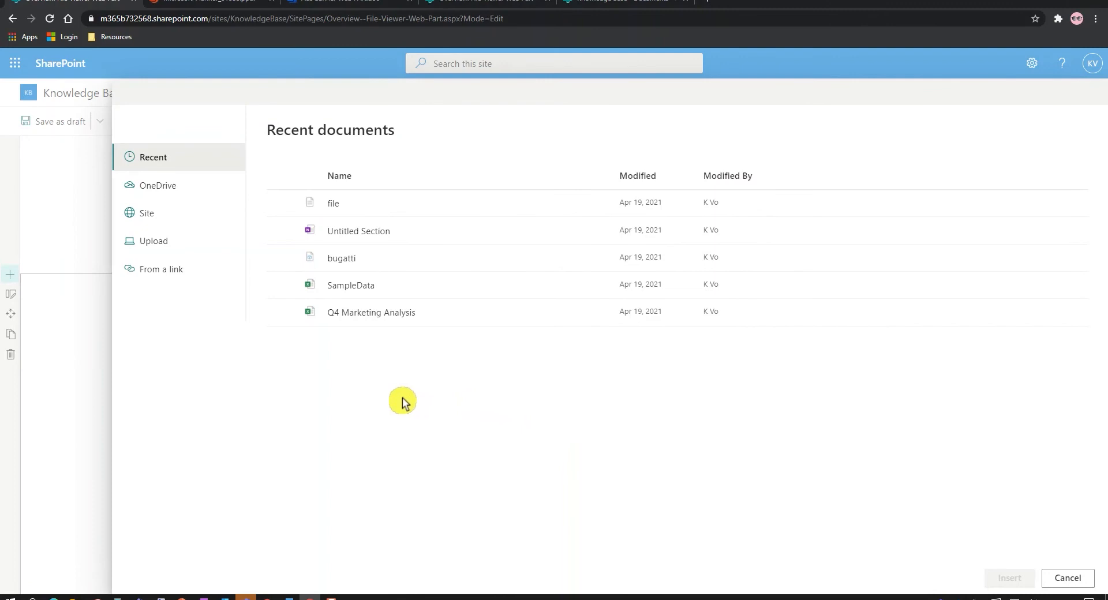
mouse_move(245, 172)
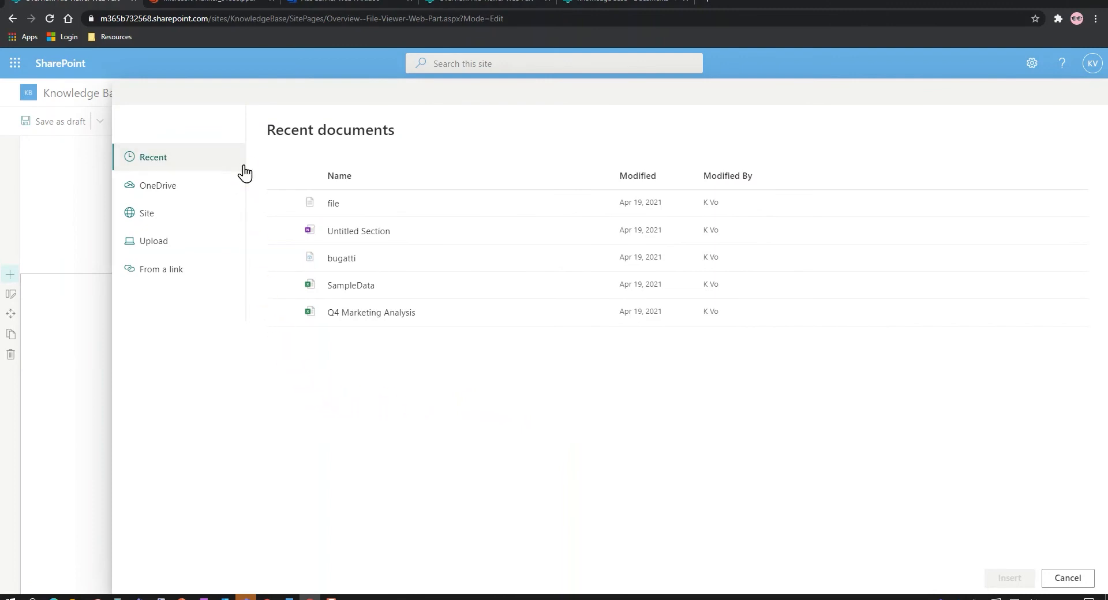
- Browse the picker's OneDrive and Site sources, then choose the From a link option
click(158, 184)
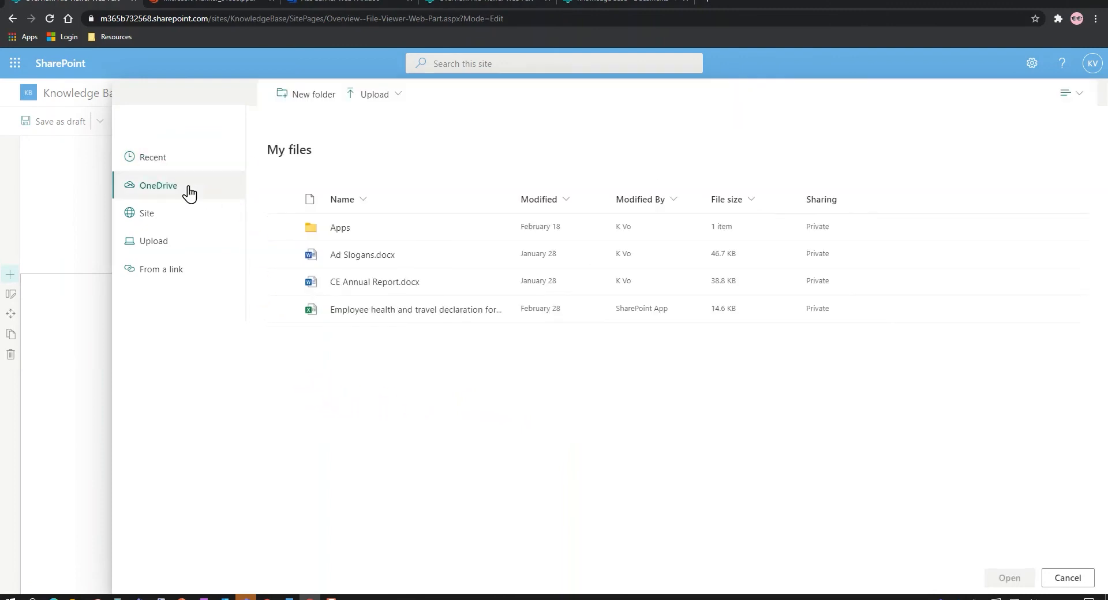
click(147, 213)
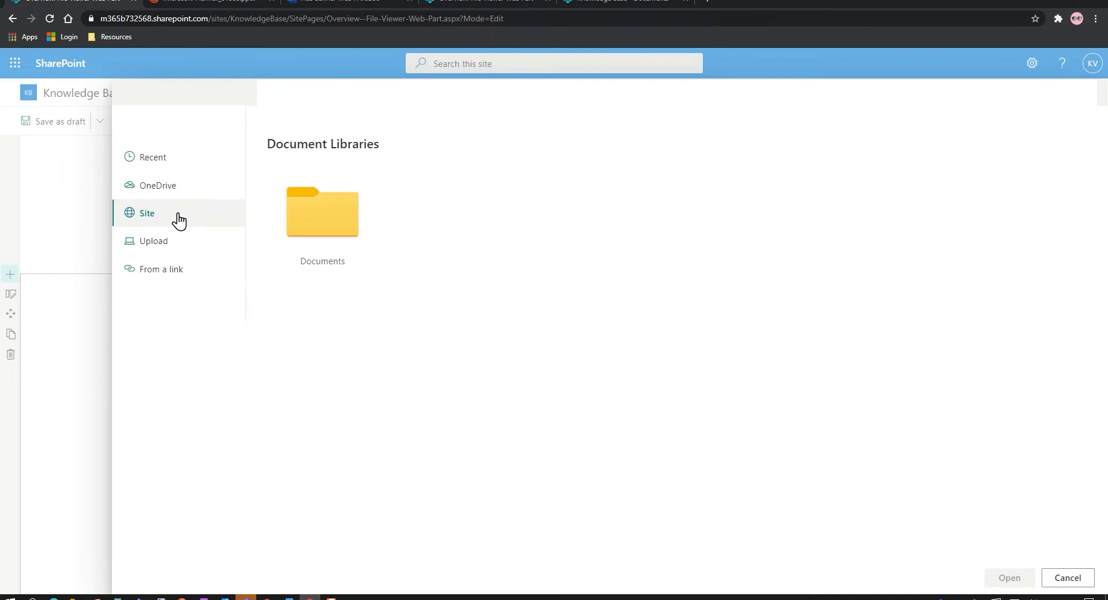
mouse_move(182, 241)
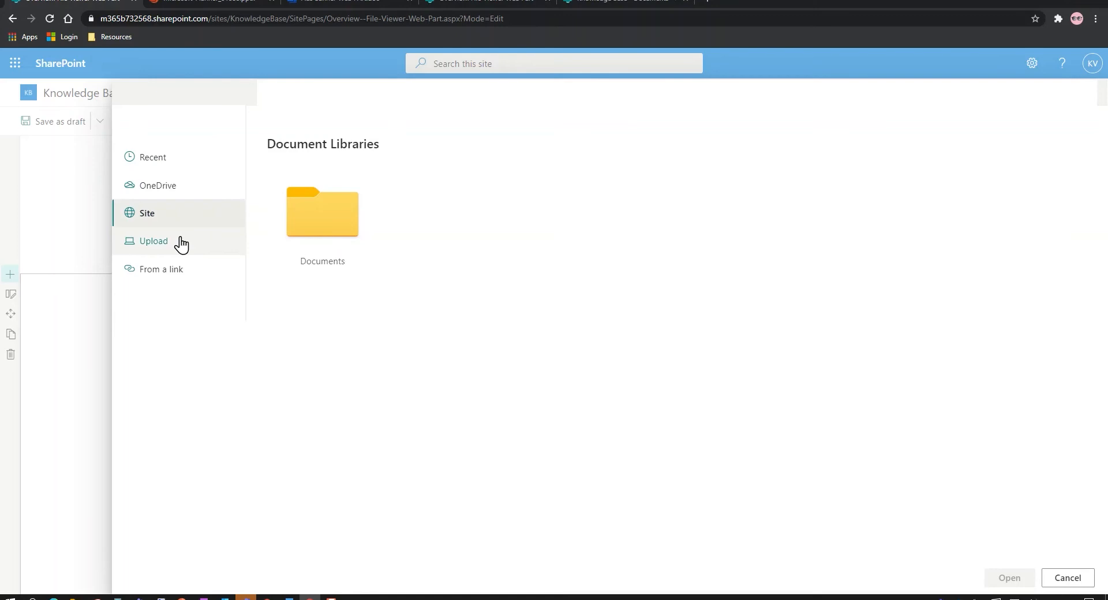
mouse_move(154, 241)
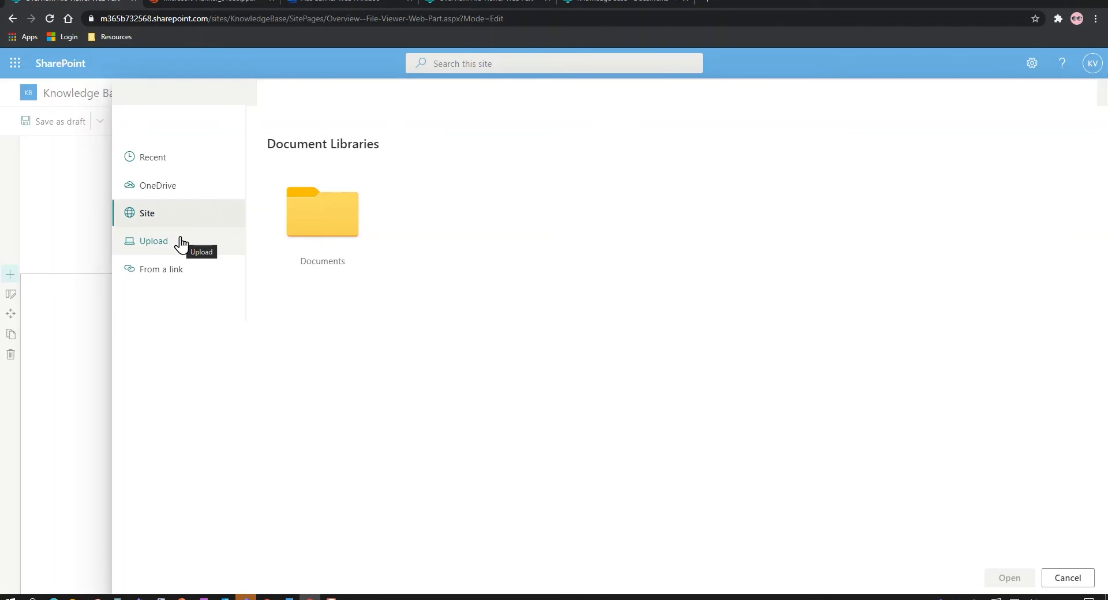
click(162, 269)
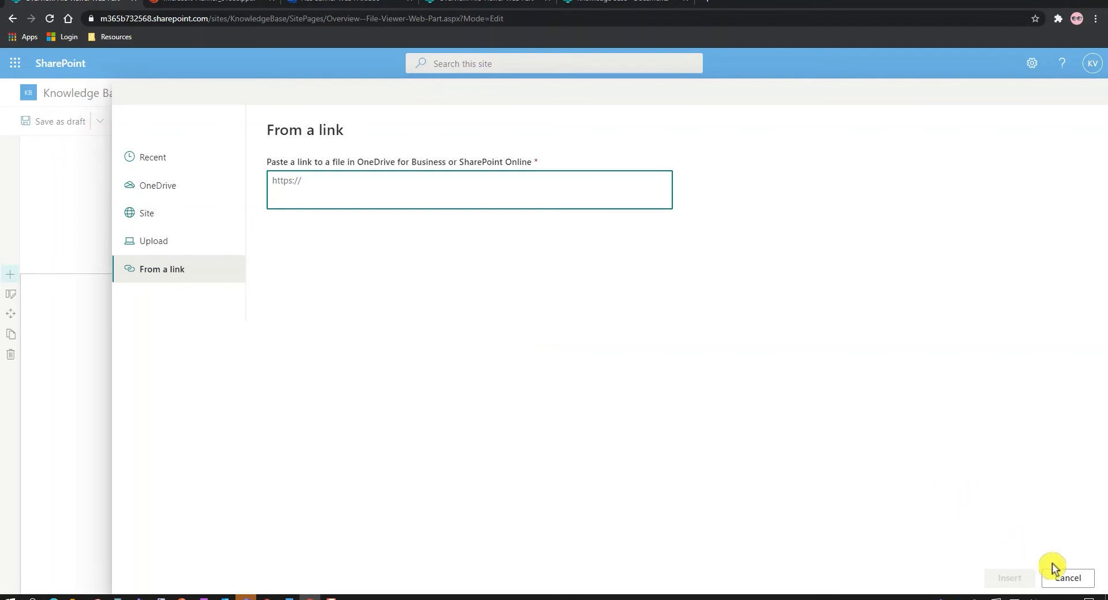
- Cancel the file picker and bring up the empty File viewer's property pane
click(1066, 578)
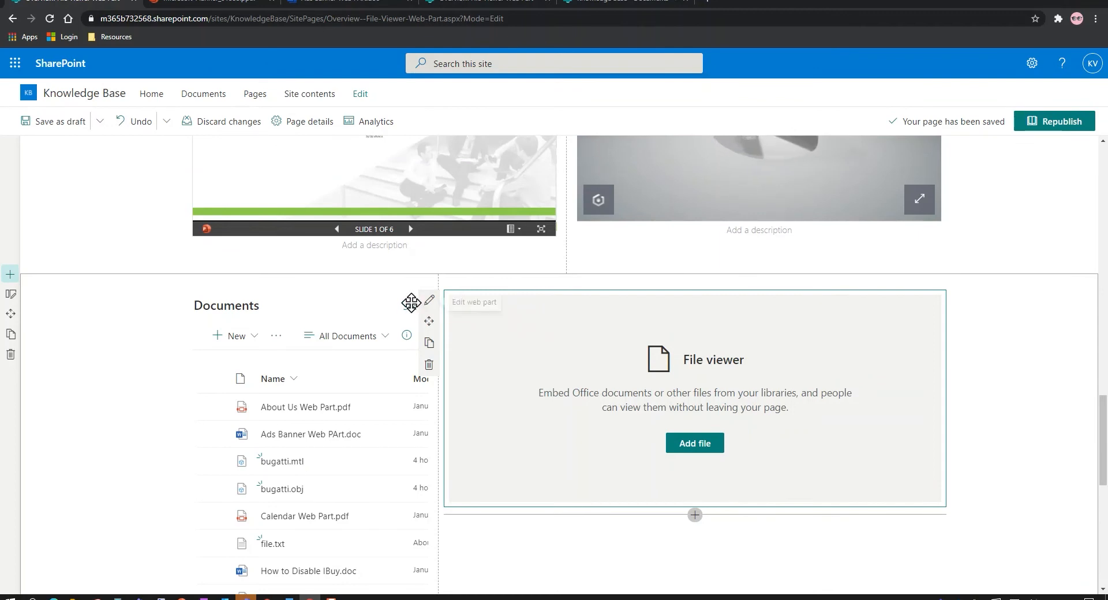
click(428, 300)
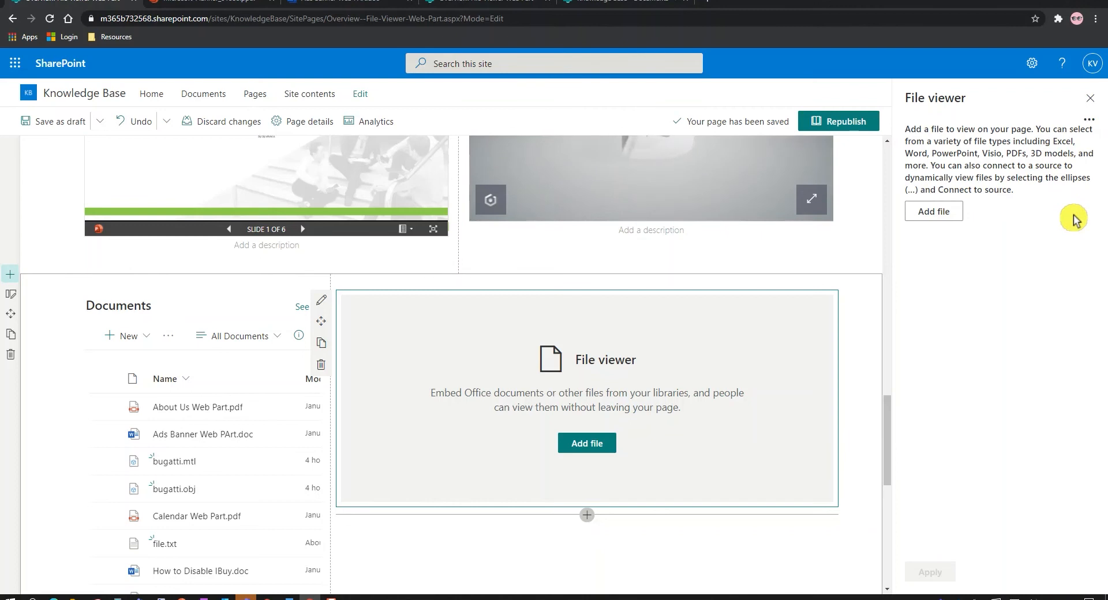
mouse_move(1091, 121)
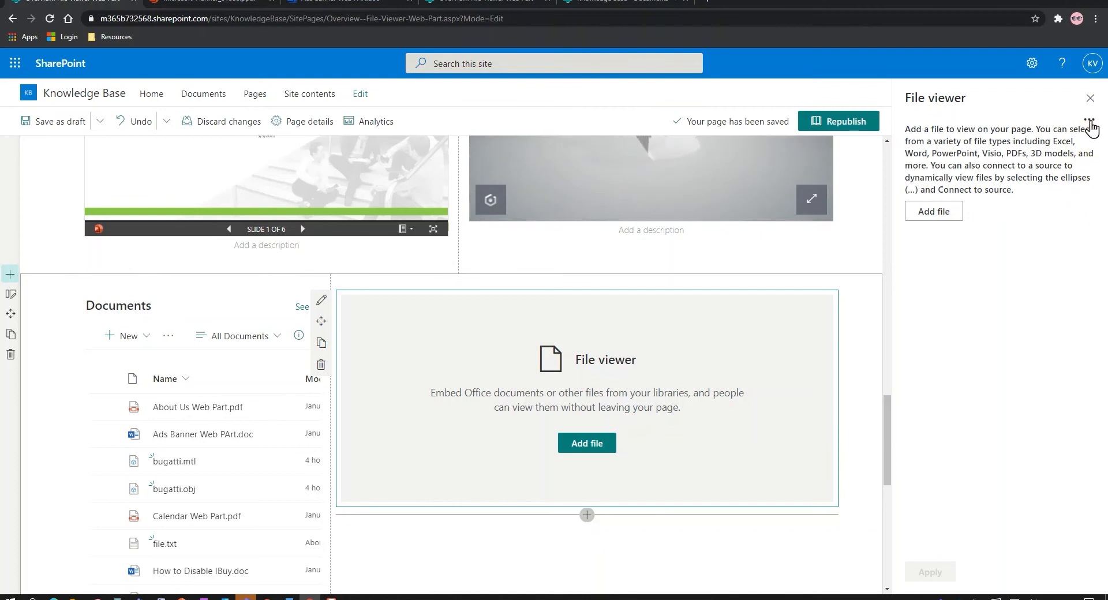
- Use Connect to source to bind the File viewer to the Documents library
click(1091, 122)
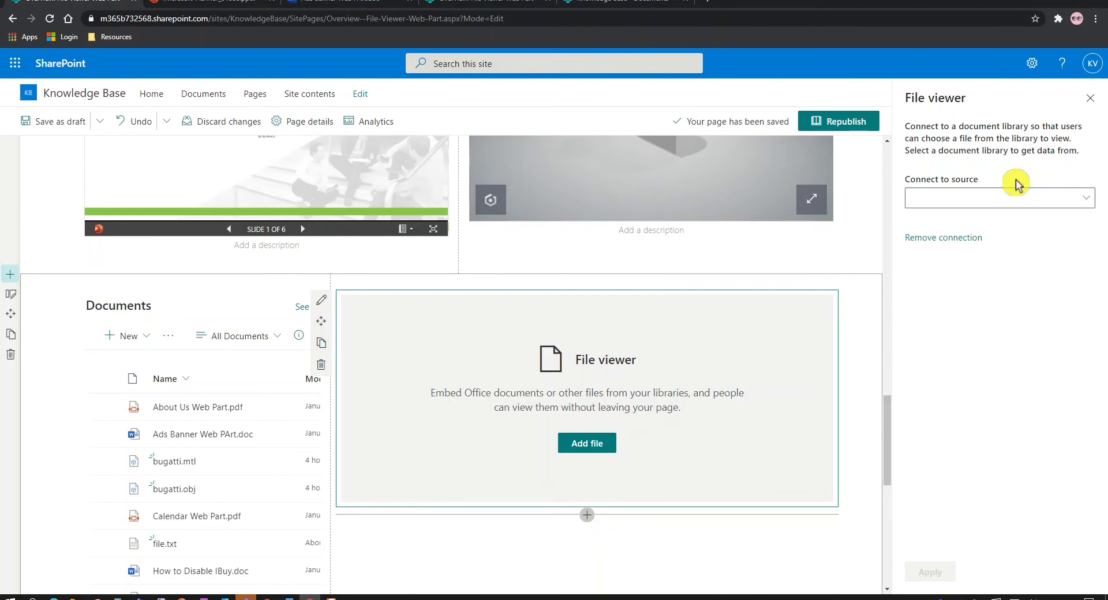
click(999, 197)
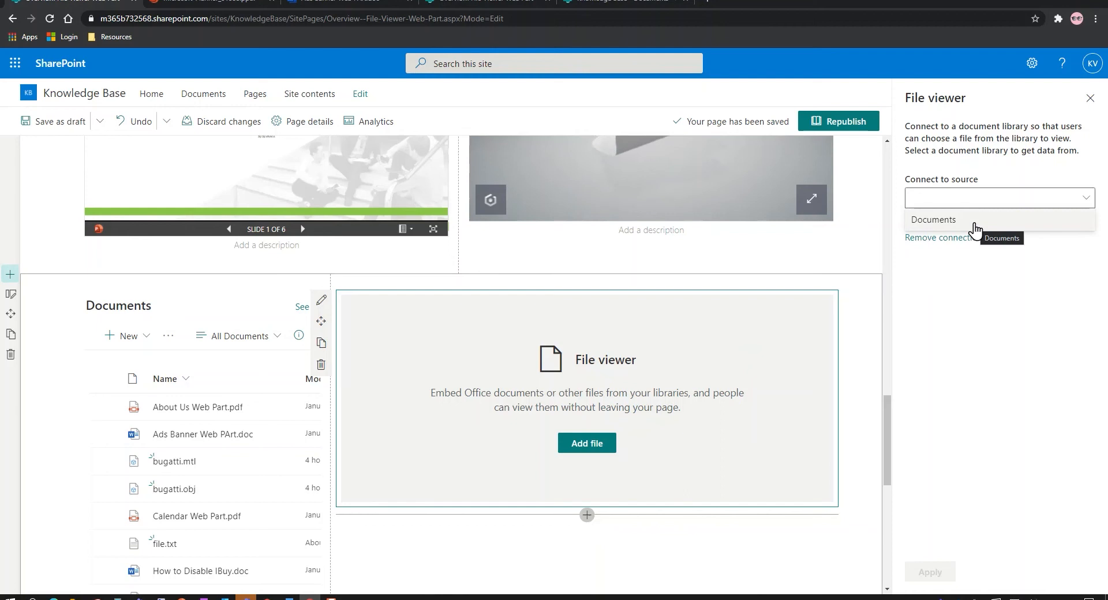
click(933, 220)
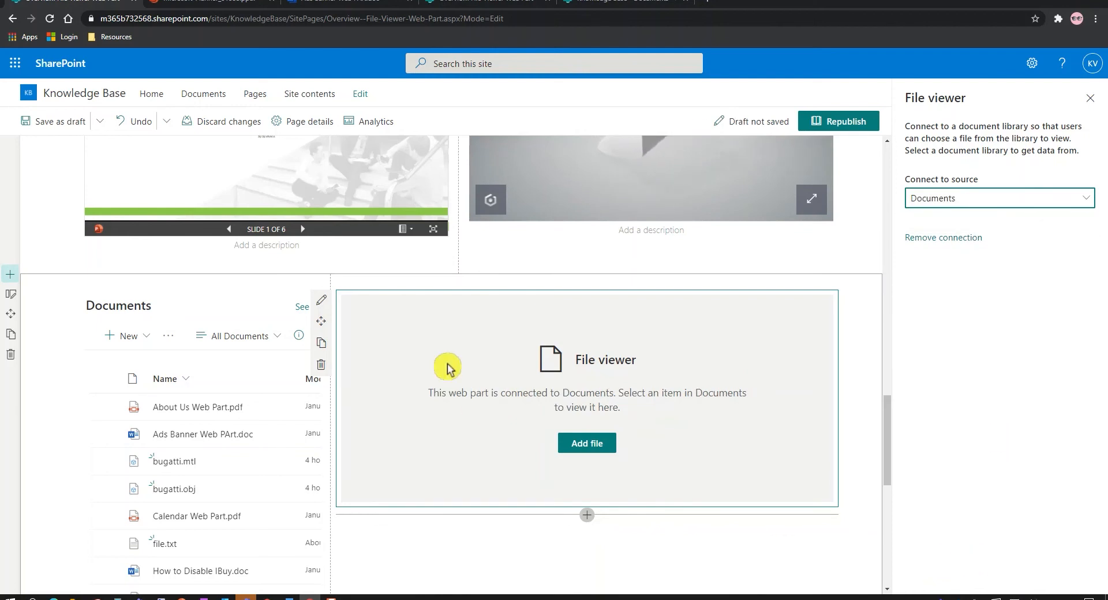
click(839, 121)
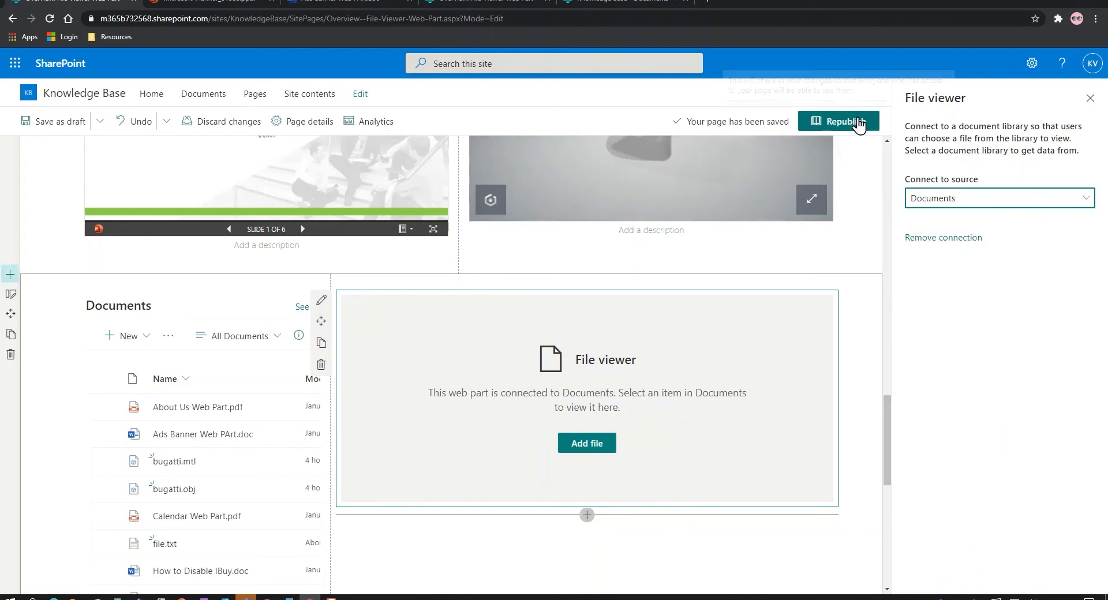
- Publish the page, select About Us Web Part.pdf in Documents and page through it in the viewer
click(838, 121)
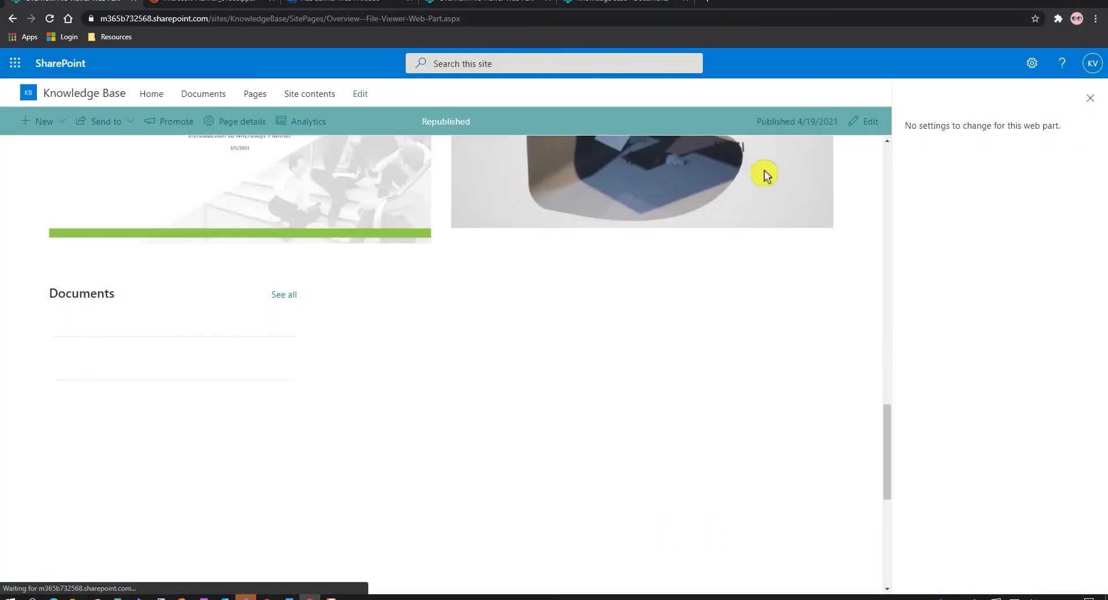
click(1088, 98)
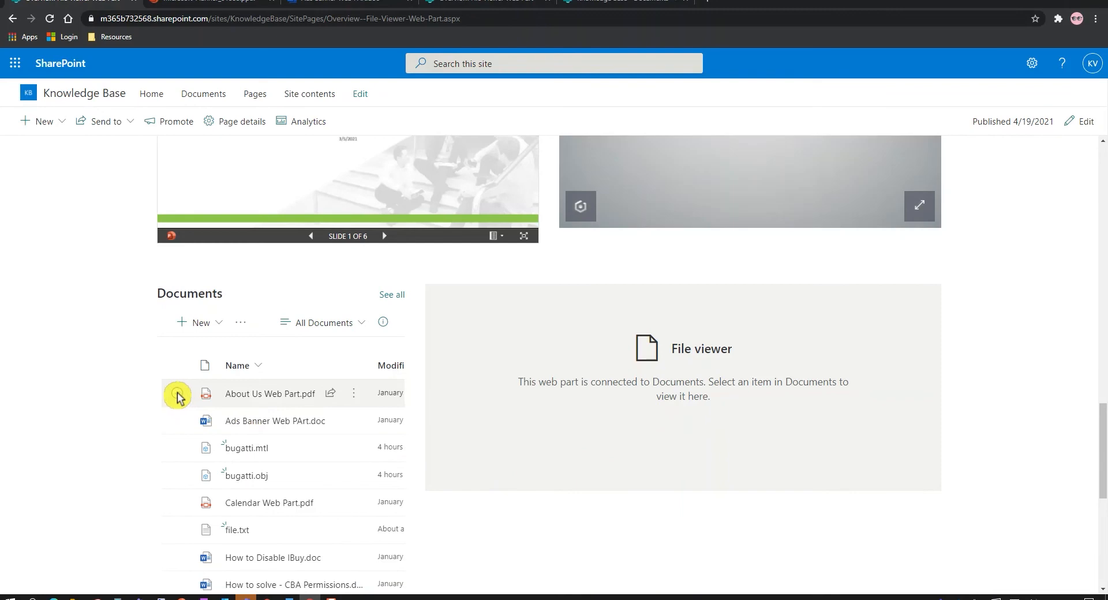
click(269, 394)
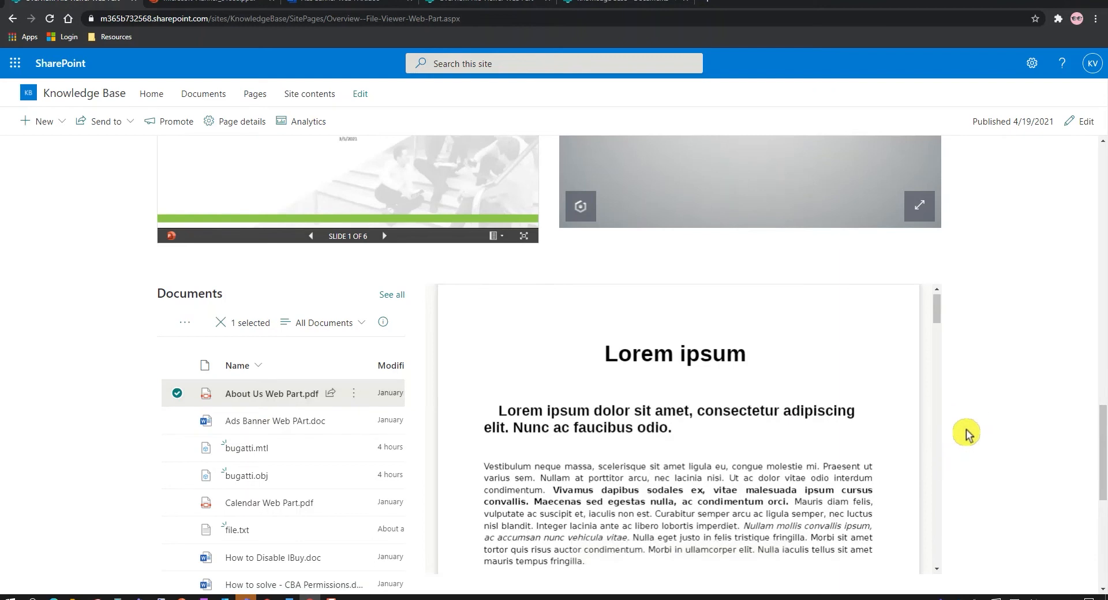
mouse_move(770, 404)
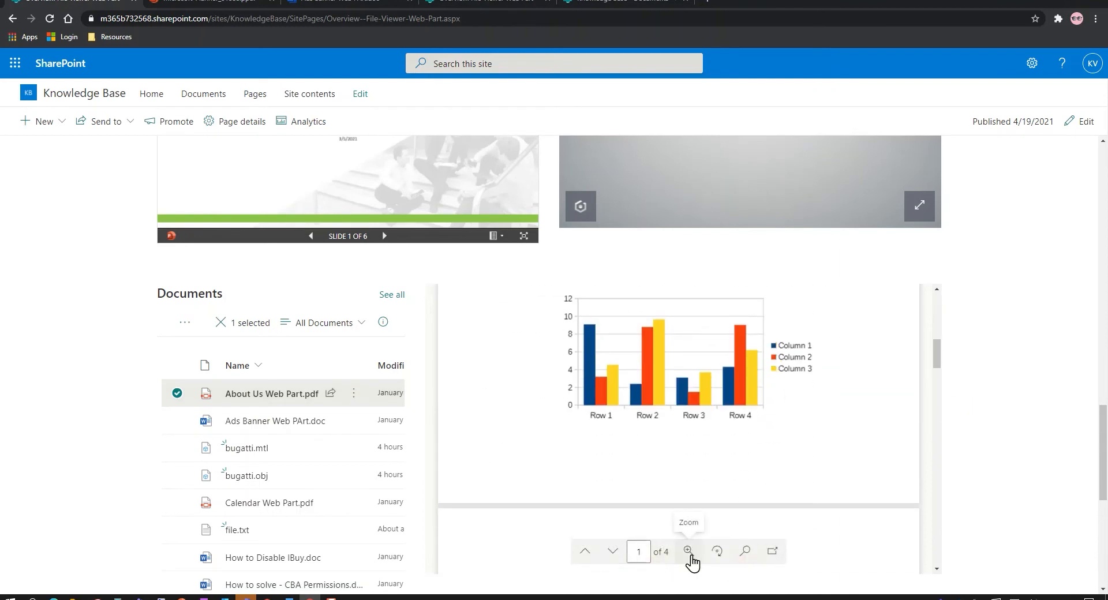
mouse_move(771, 551)
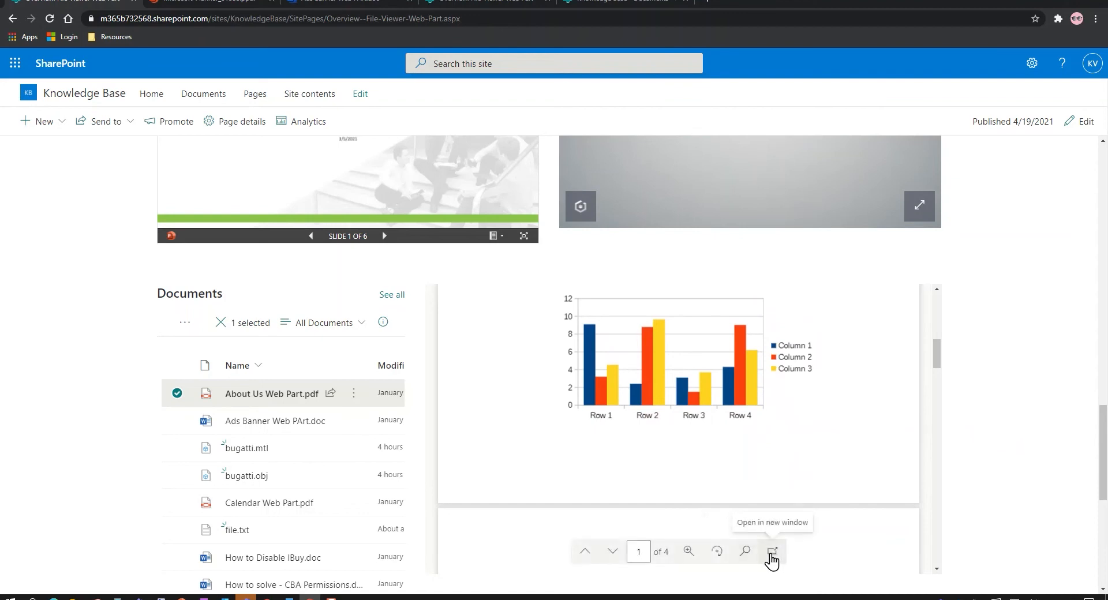
click(611, 552)
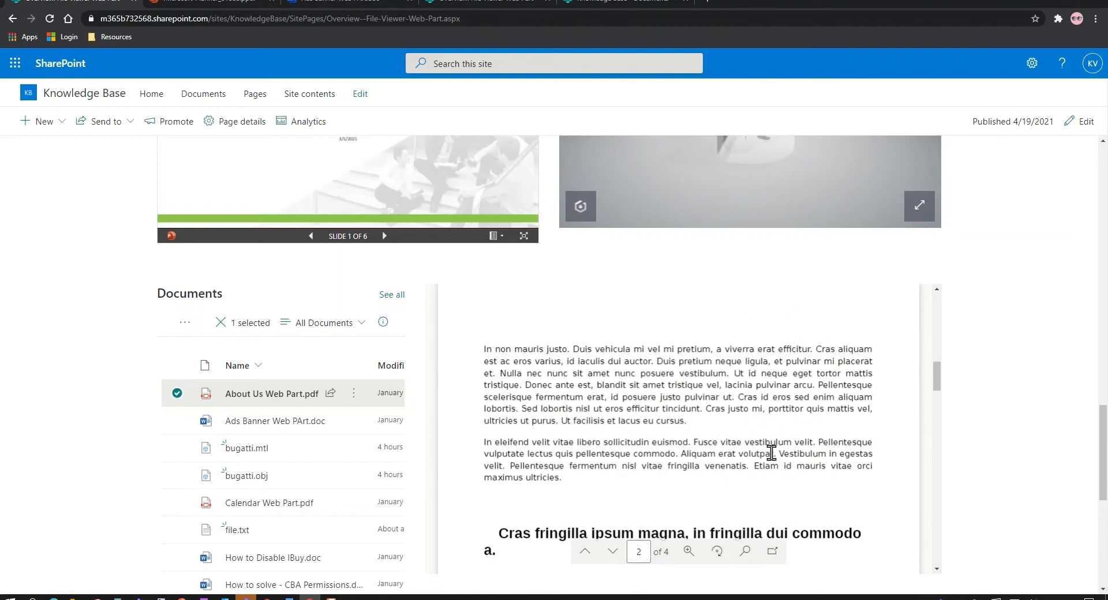
scroll(down, 3)
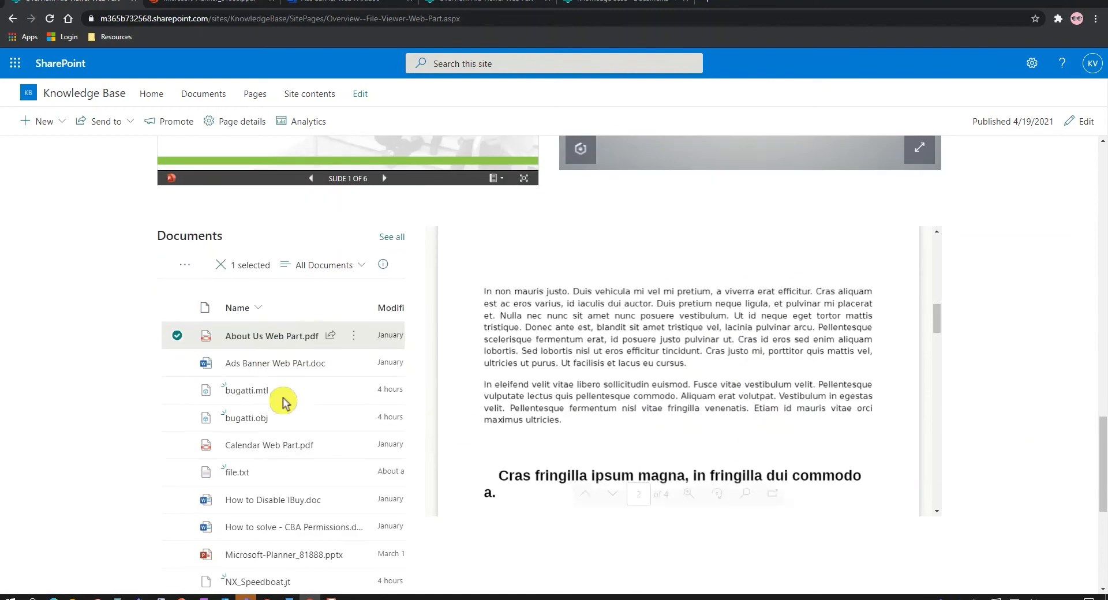
- Select file.txt in the Documents list, leaving the viewer blank, and reopen the page for editing
click(176, 473)
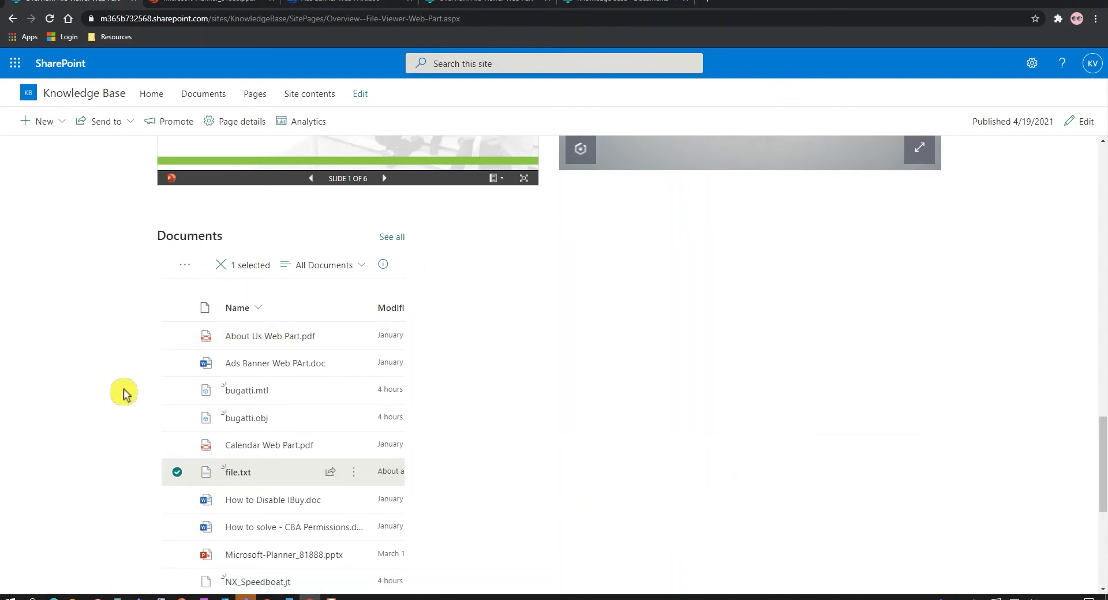
click(238, 472)
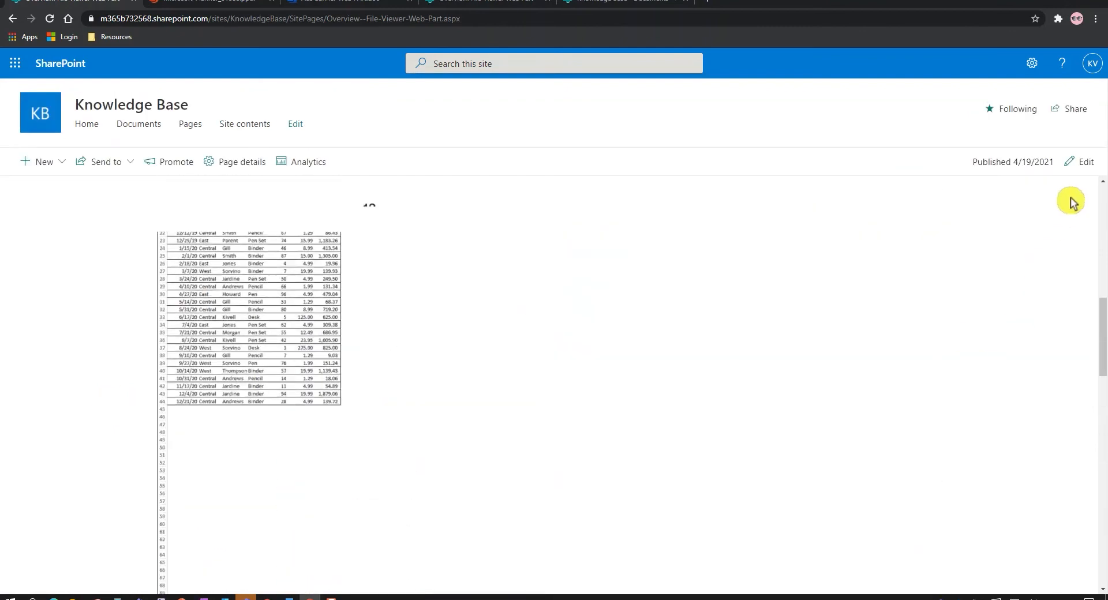
click(1080, 162)
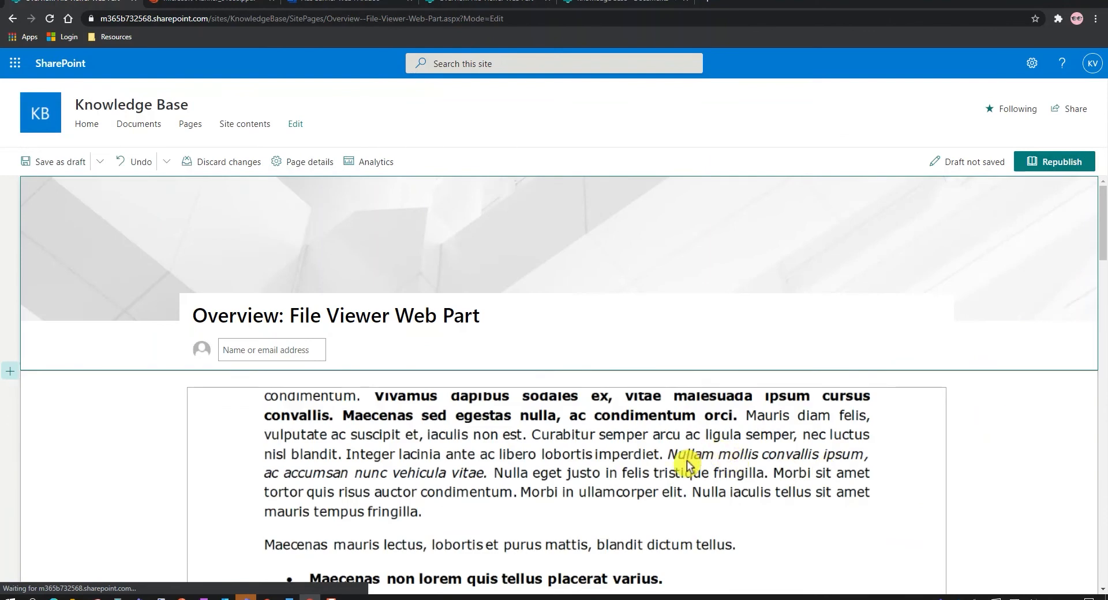
mouse_move(270, 451)
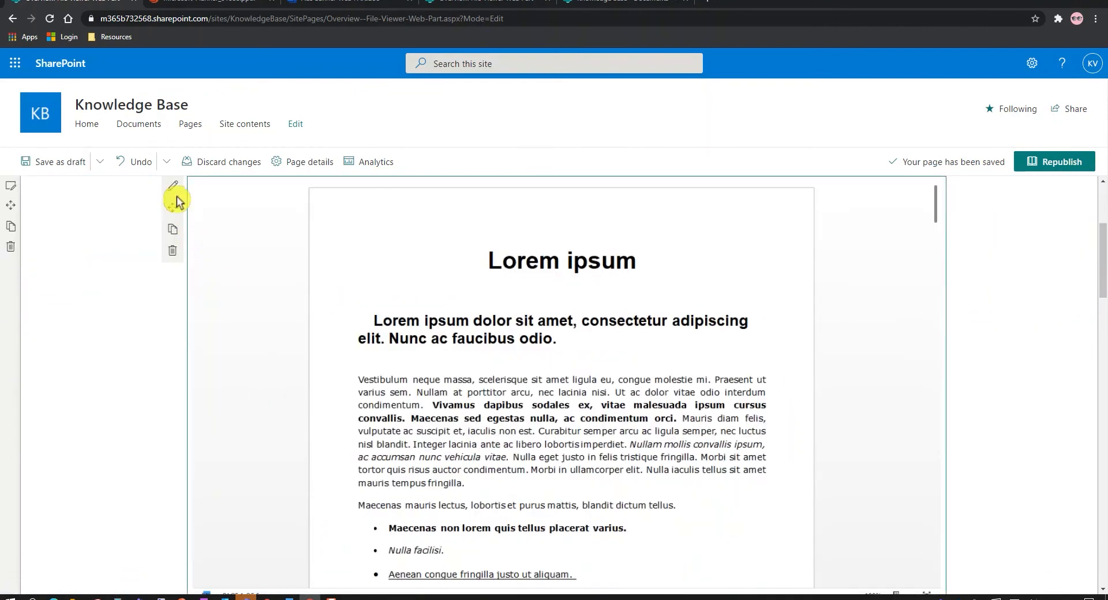
- Review the PDF viewer's settings, then the spreadsheet viewer's grid, header and sorting options
click(172, 186)
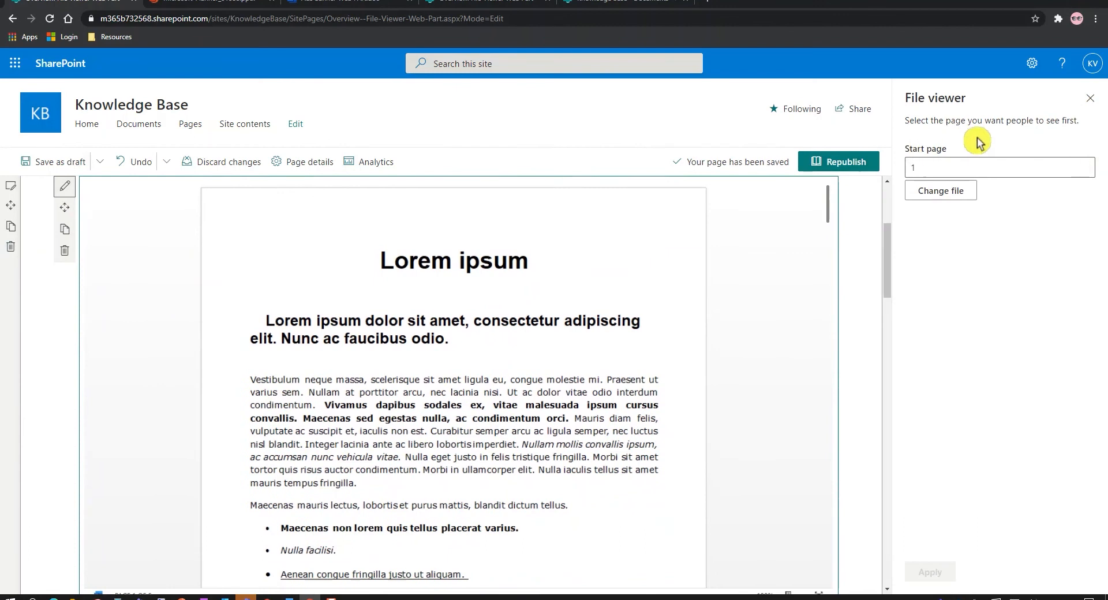
scroll(down, 3)
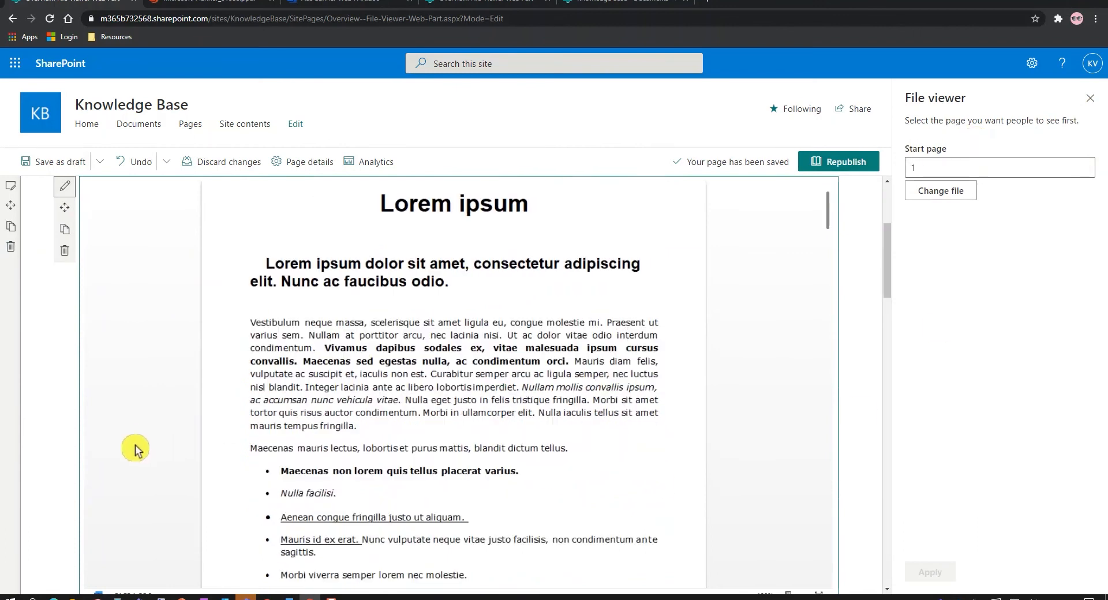
scroll(down, 3)
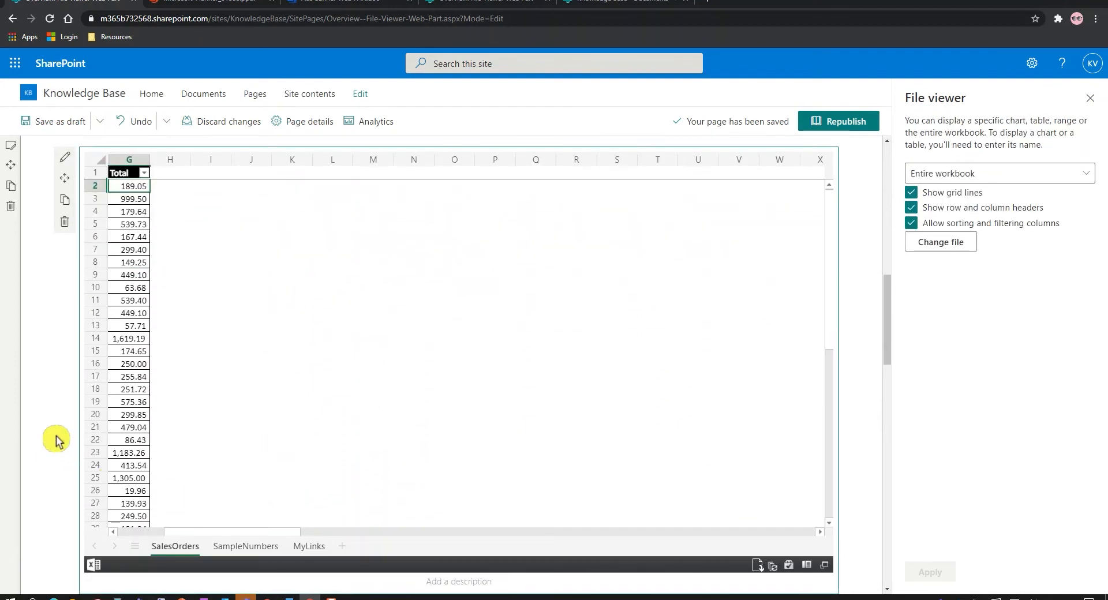
scroll(down, 3)
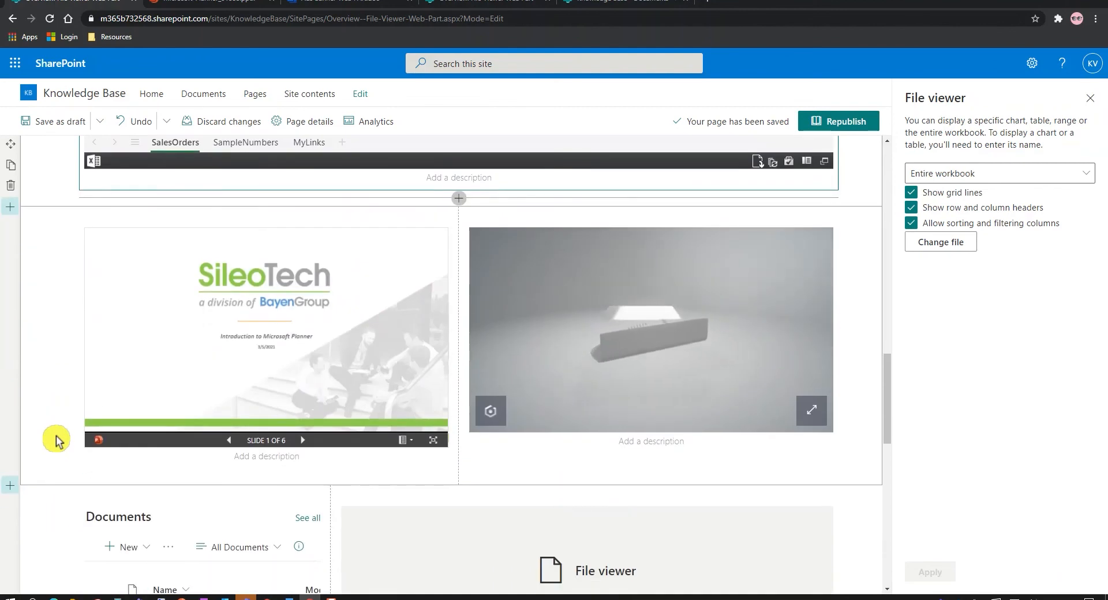
click(650, 329)
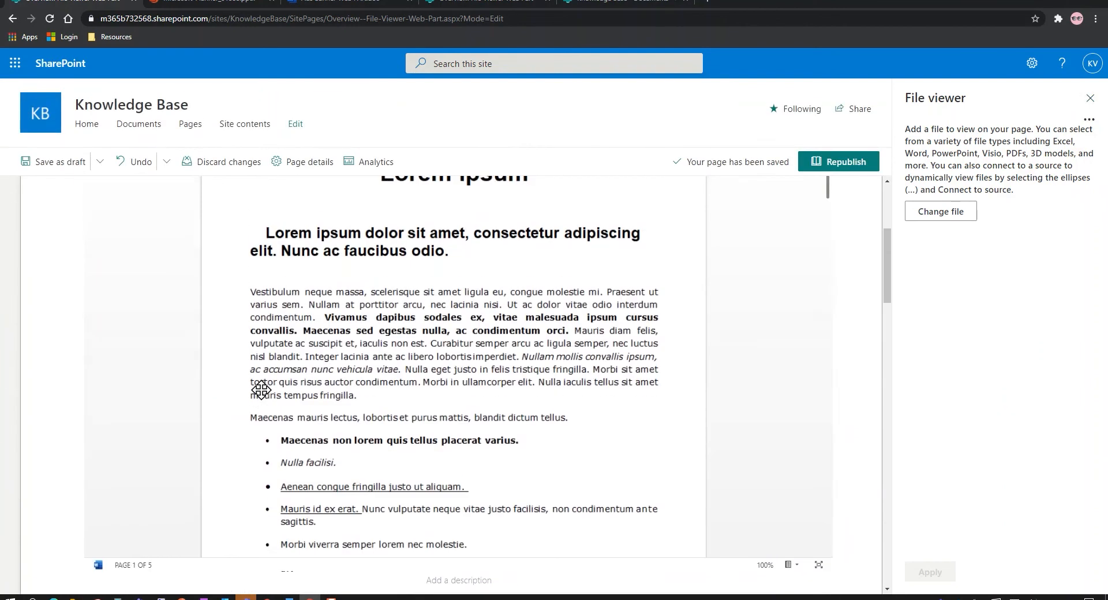
scroll(up, 3)
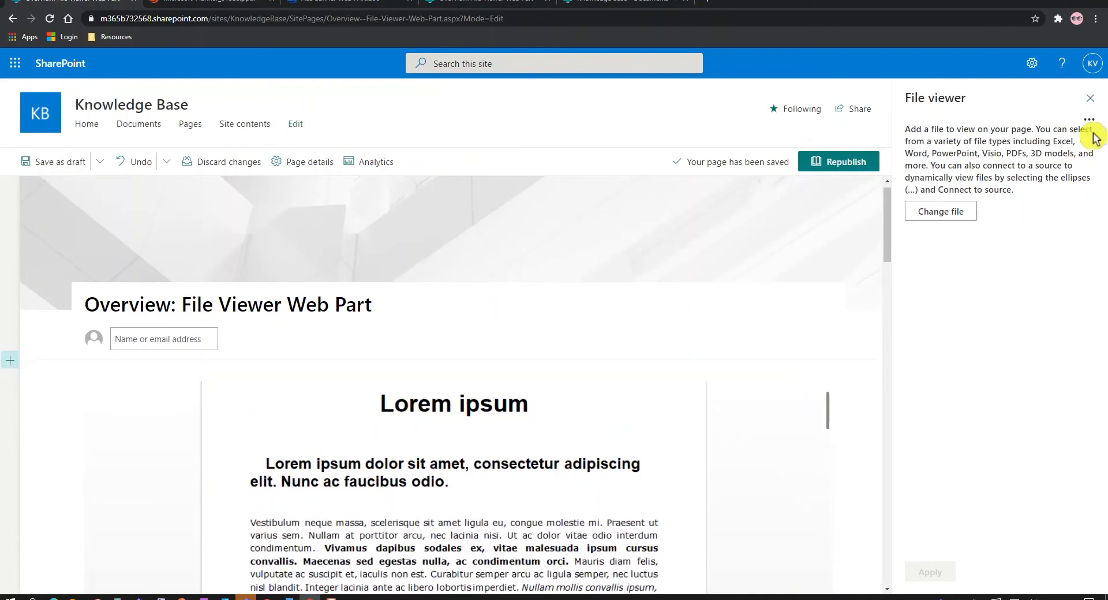
- Change the top section to a Three columns layout, stacking both viewers in the first column
click(1090, 98)
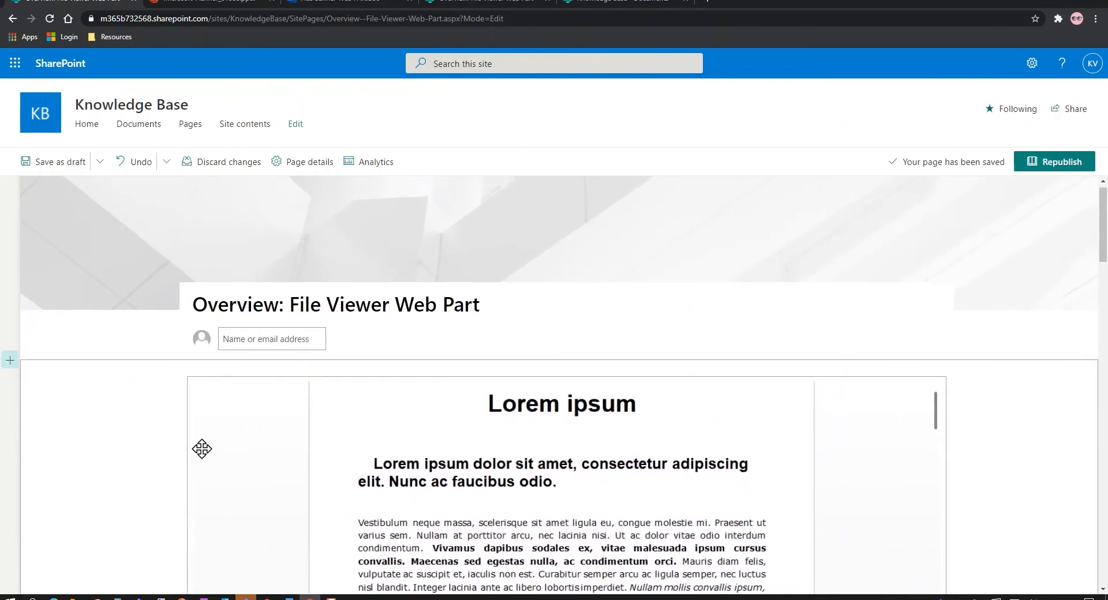
scroll(down, 3)
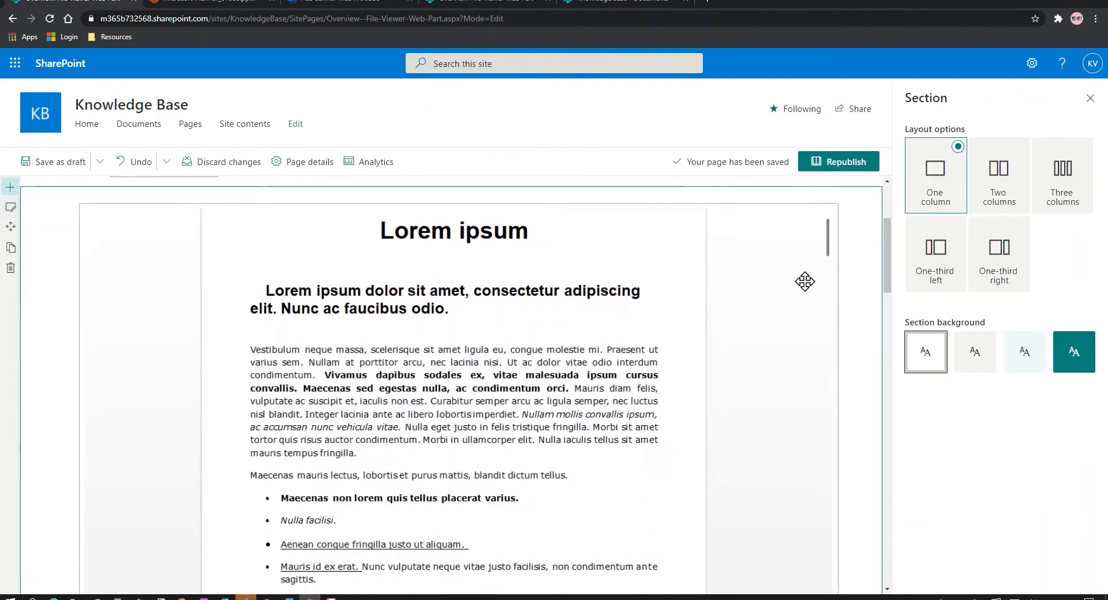
click(1062, 176)
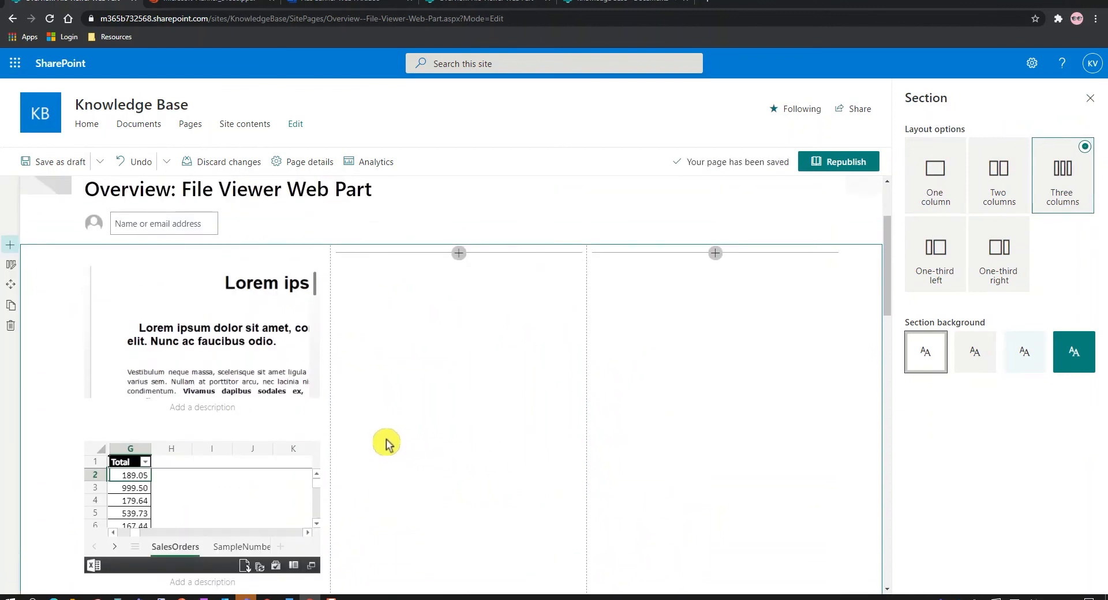
scroll(down, 3)
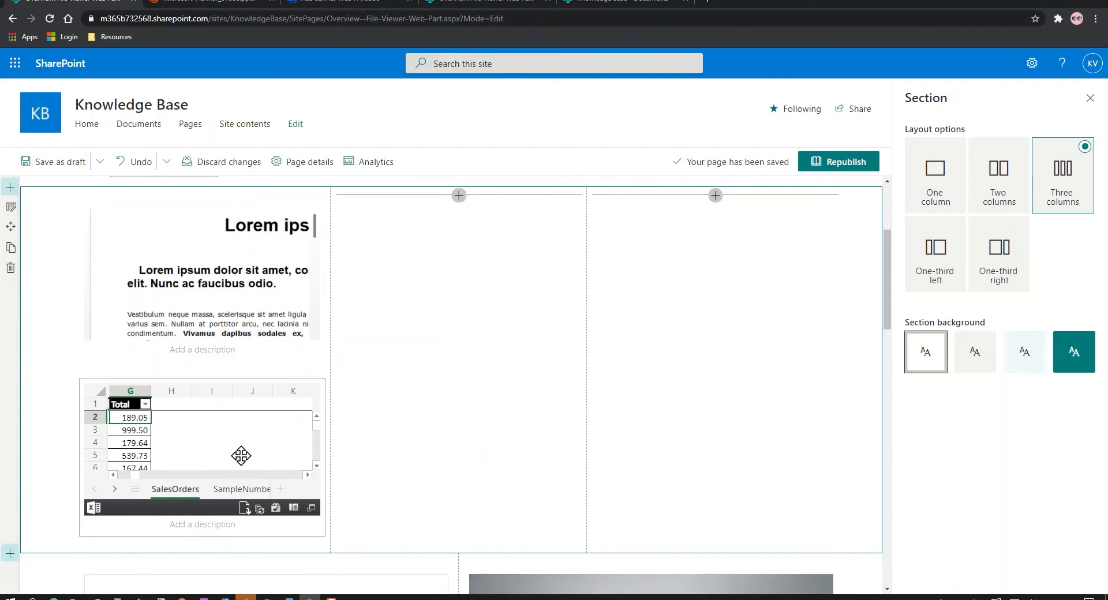
mouse_move(208, 463)
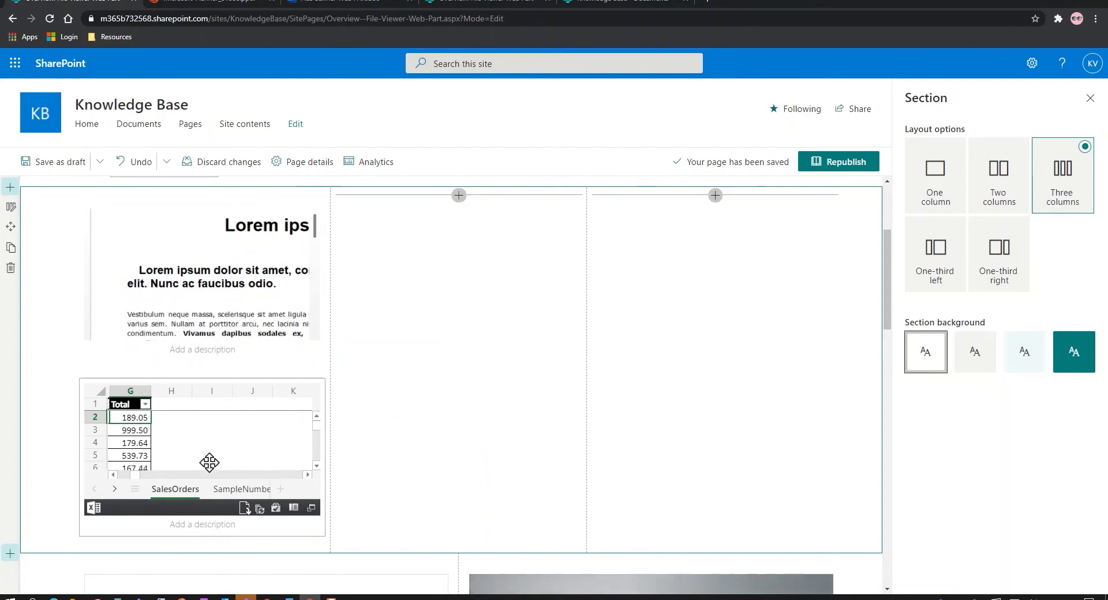
mouse_move(211, 443)
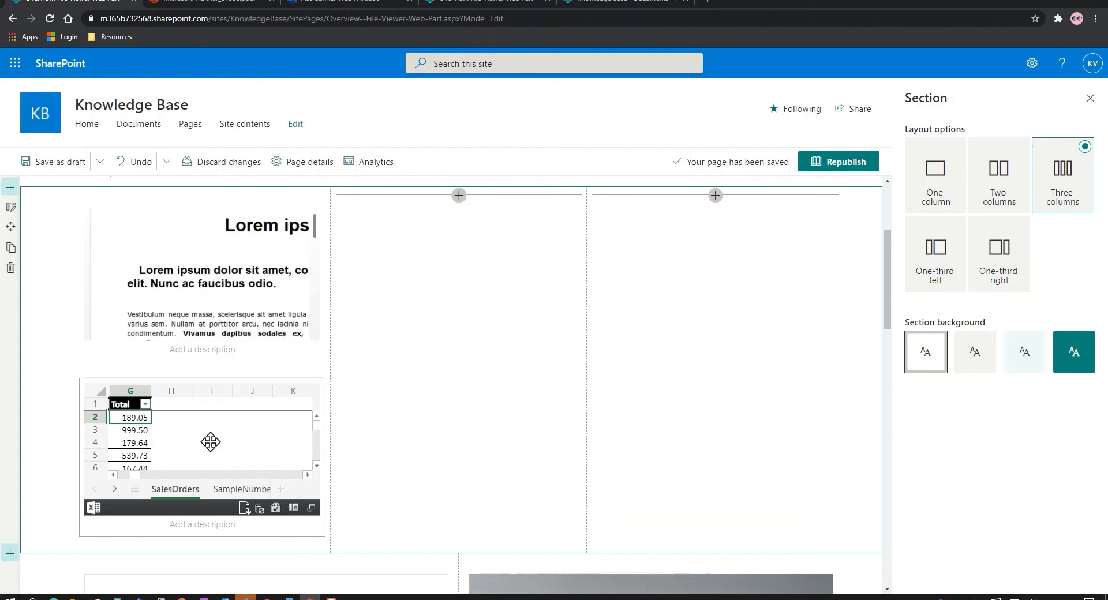
mouse_move(722, 324)
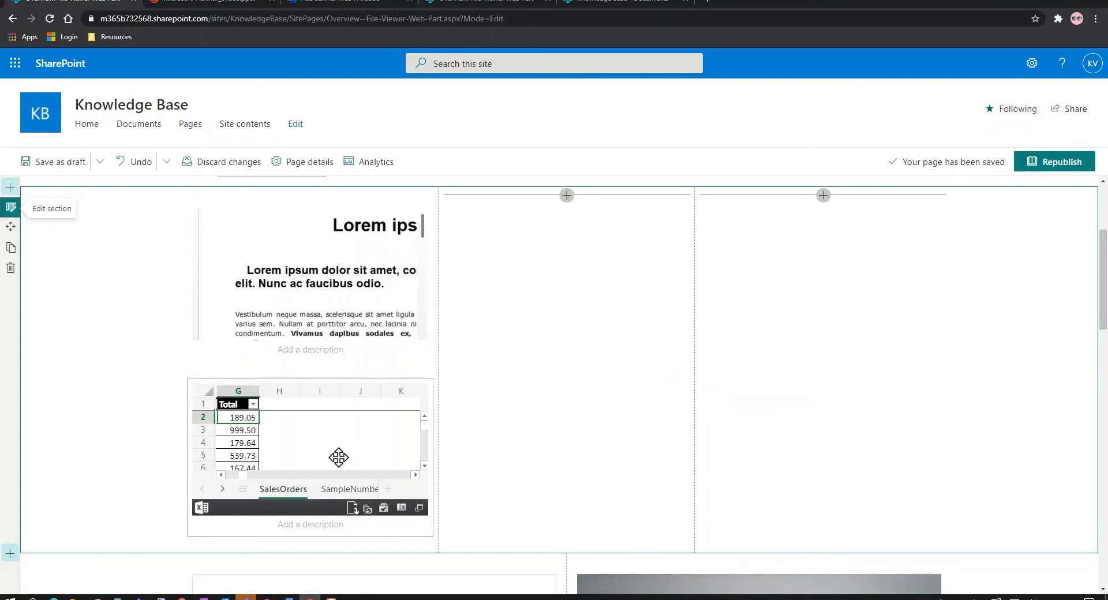
mouse_move(370, 444)
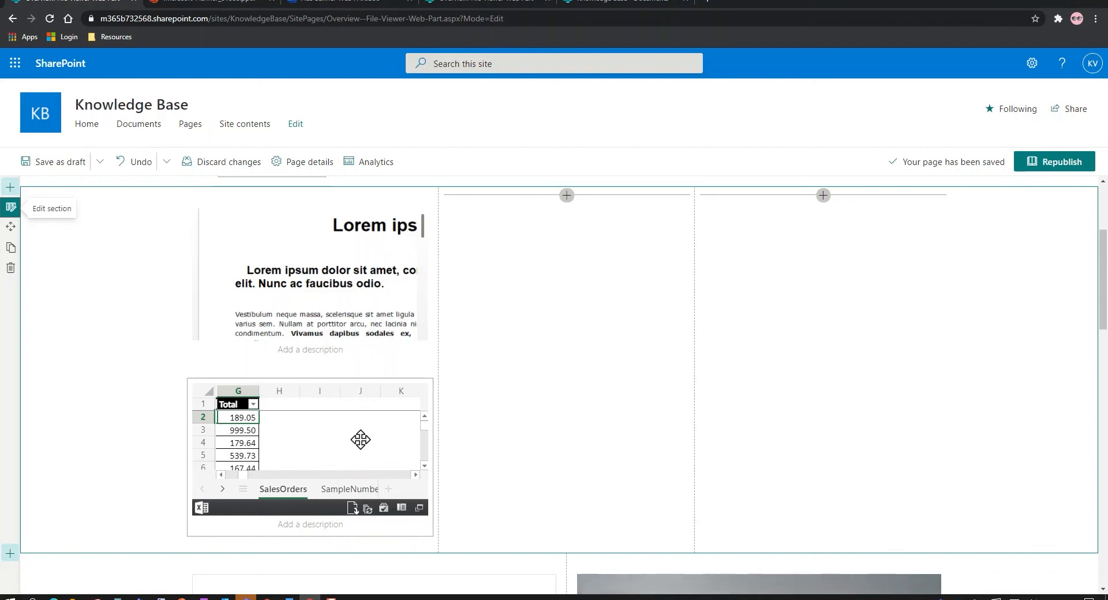
mouse_move(288, 415)
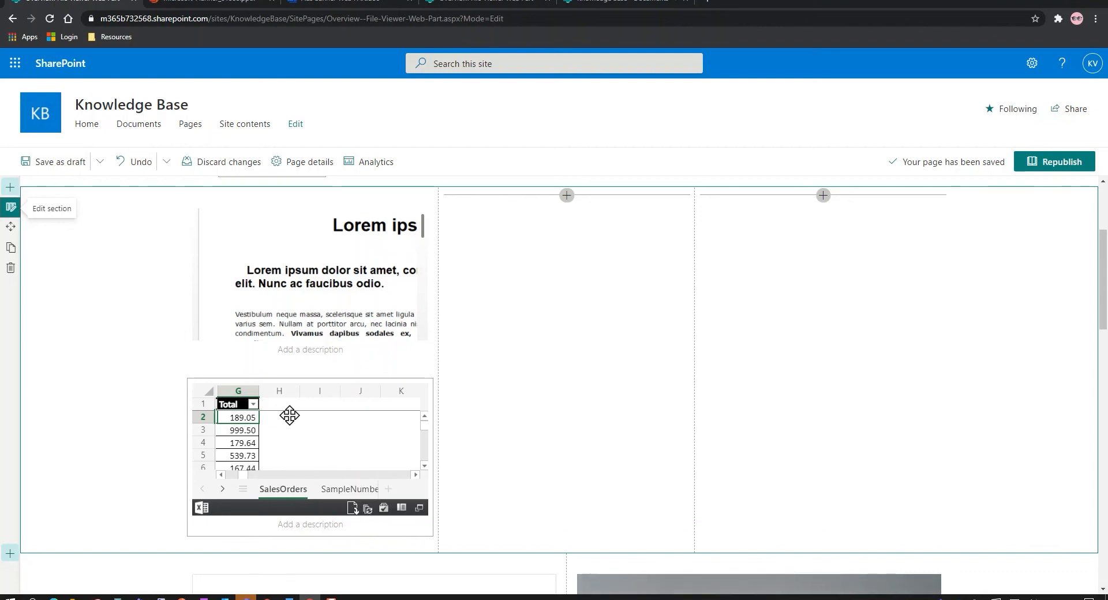
mouse_move(288, 434)
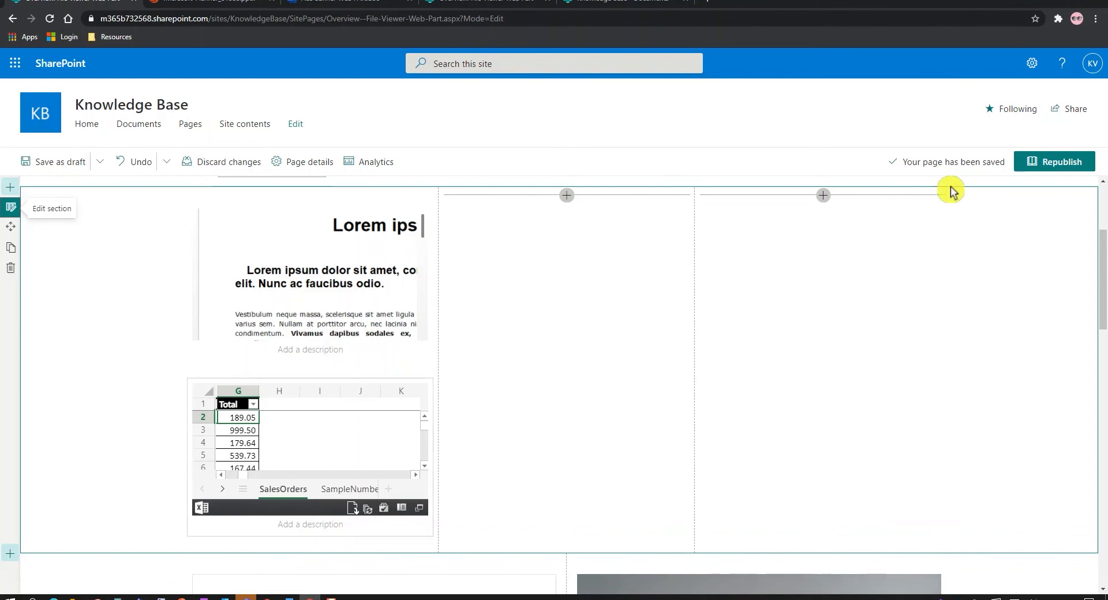
- Republish the page, deselect Calendar Web Part.pdf and preview How to Disable IBuy.doc in the viewer
click(1053, 162)
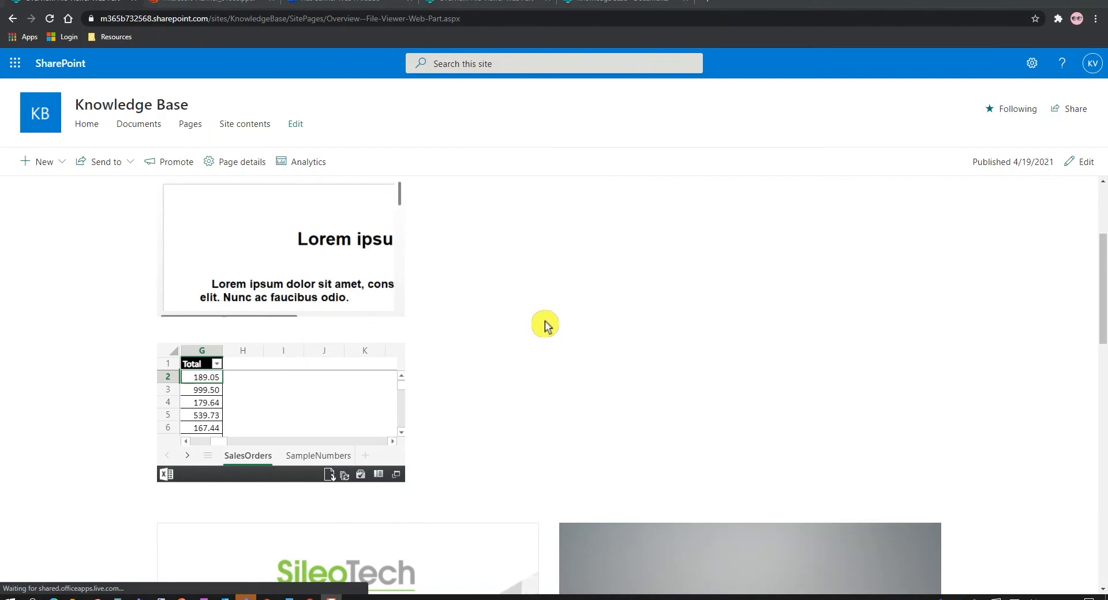
scroll(down, 3)
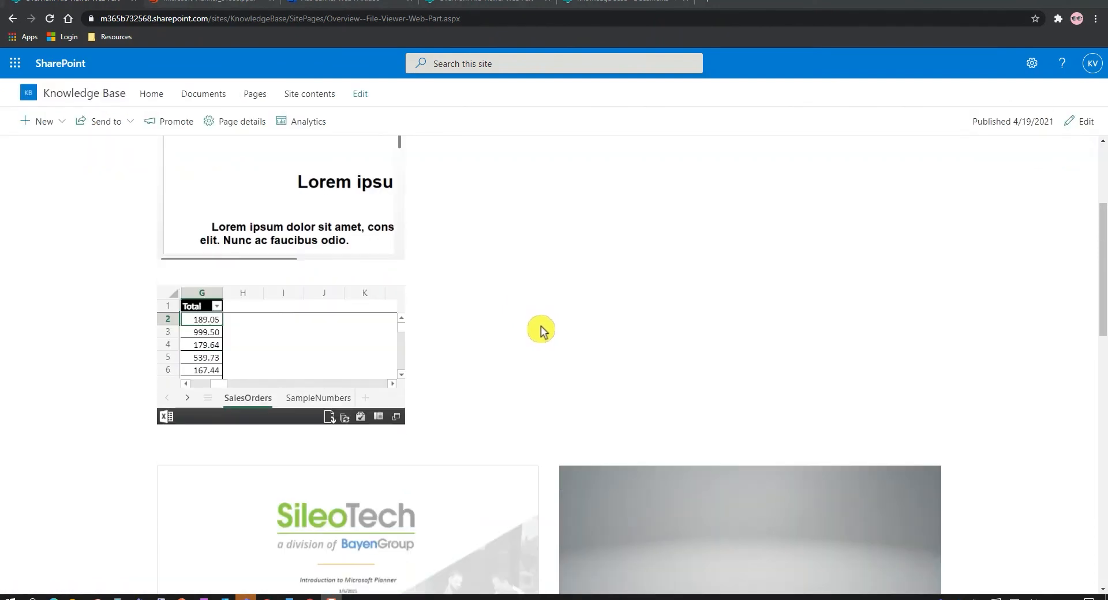
mouse_move(523, 344)
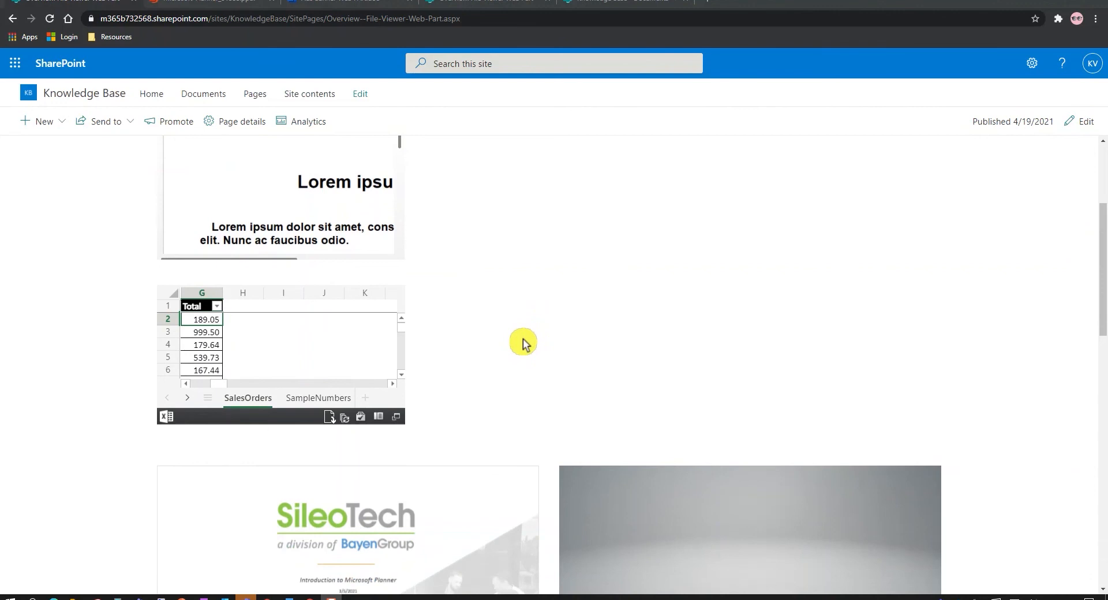
scroll(down, 3)
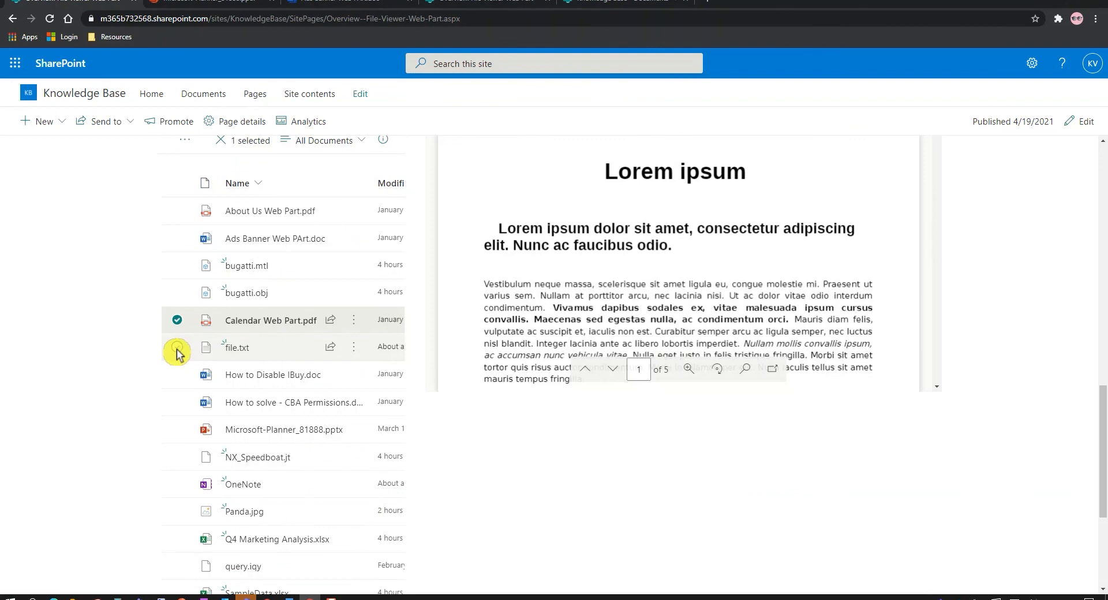
click(177, 320)
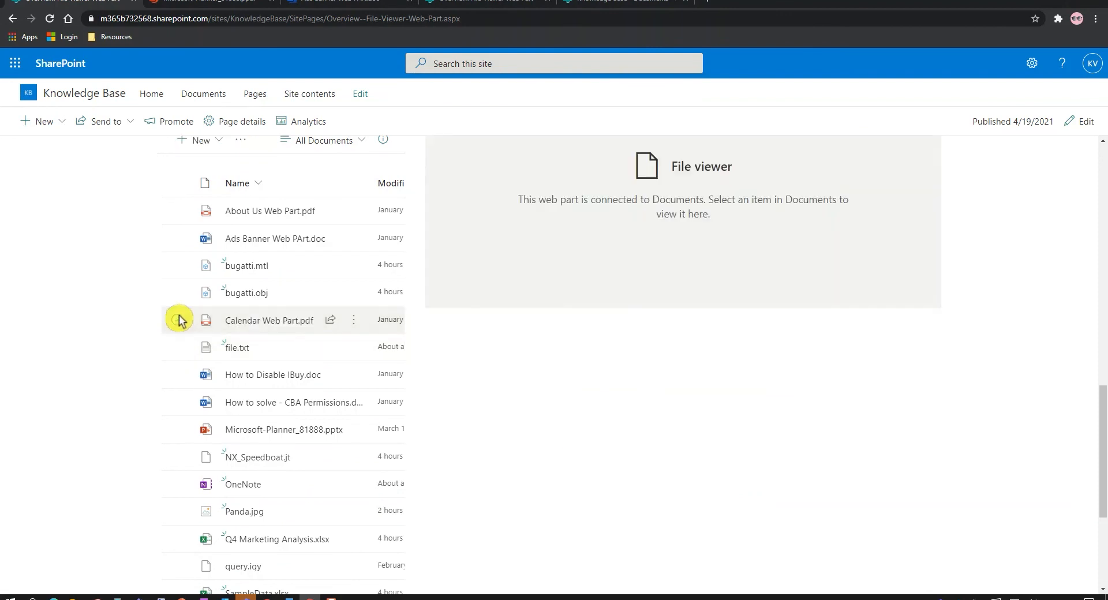
mouse_move(187, 376)
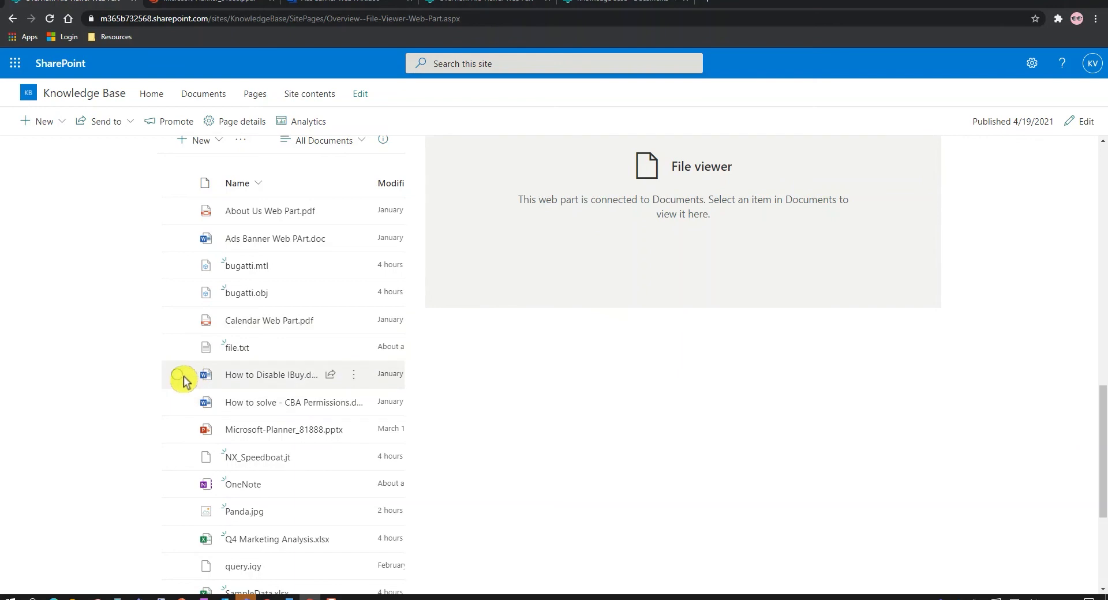
click(182, 375)
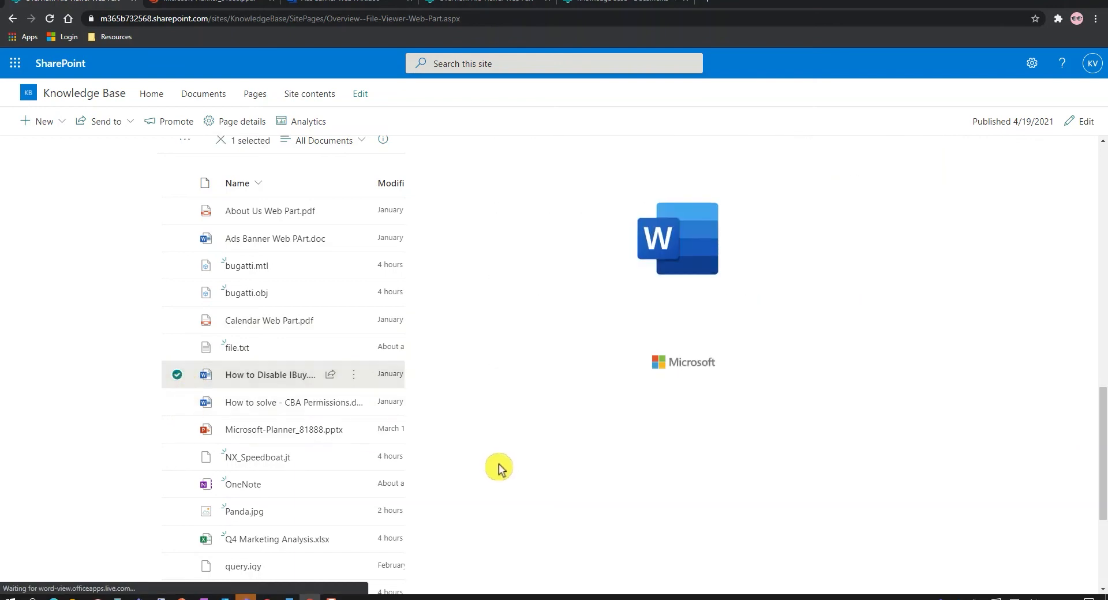